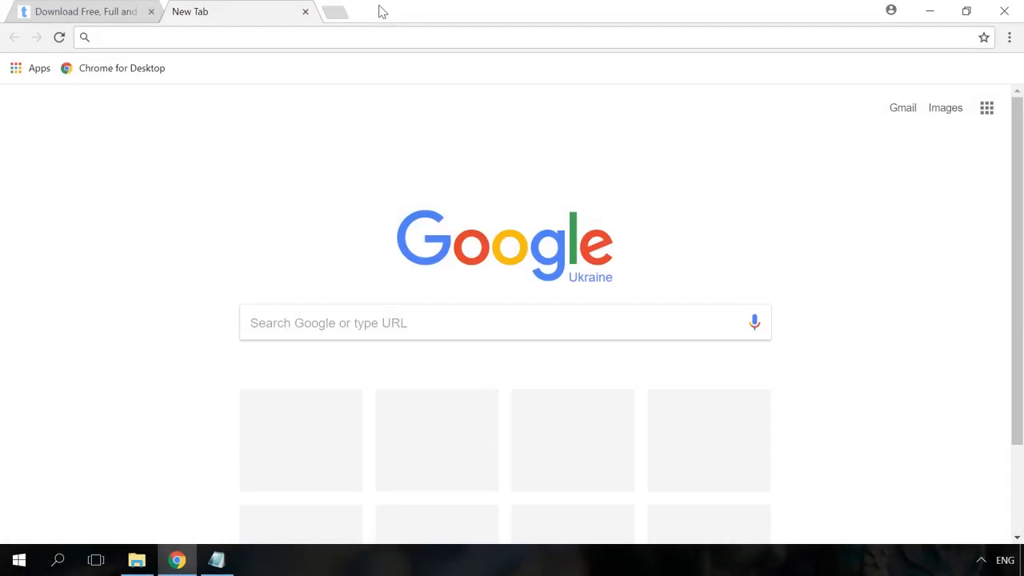
{"action": "mouse_move", "coordinate": [928, 77]}
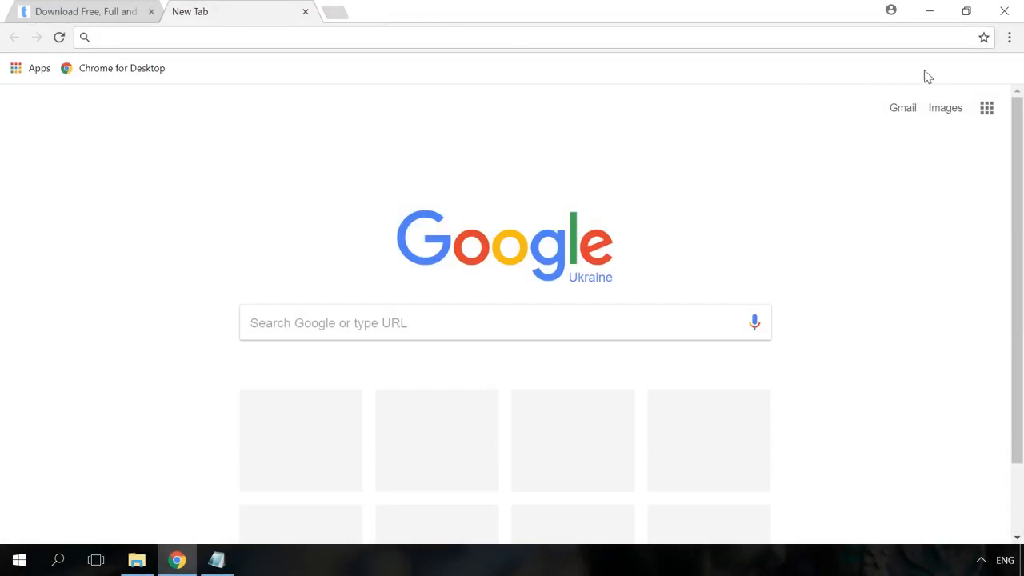
Open Chrome's Extensions page from the menu's More tools submenu.
{"action": "left_click", "coordinate": [1009, 38]}
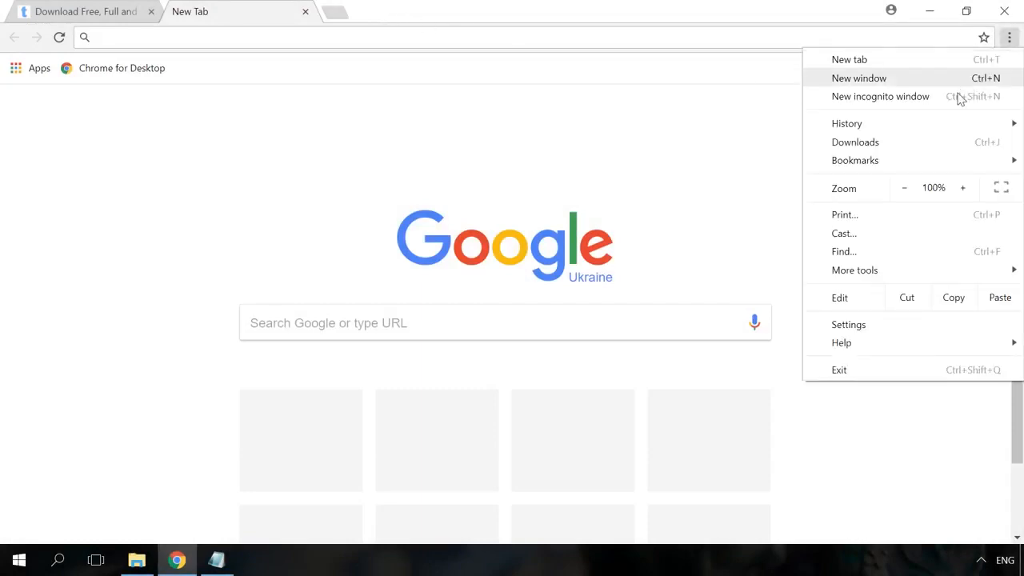
{"action": "left_click", "coordinate": [855, 270]}
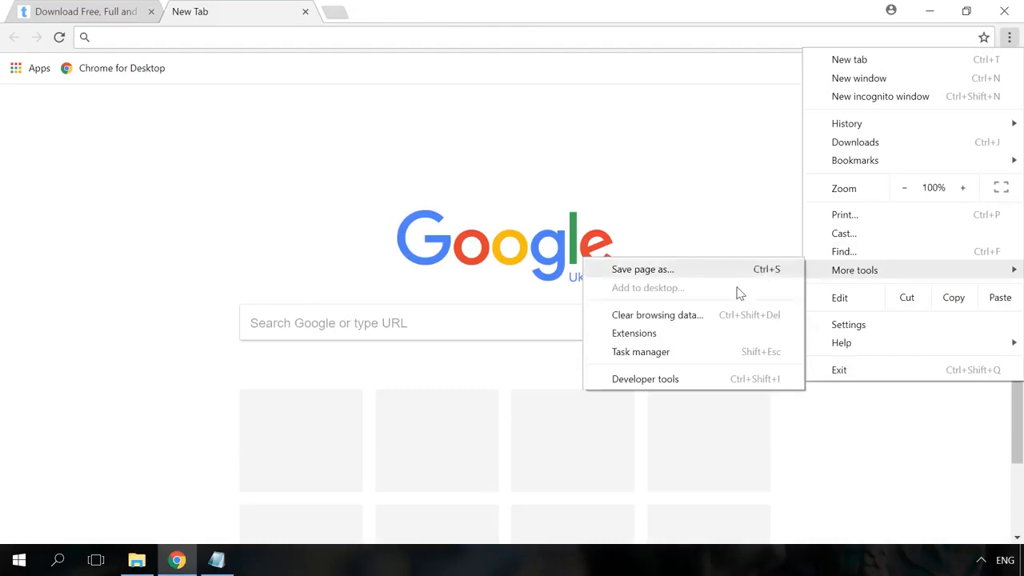
{"action": "left_click", "coordinate": [634, 333]}
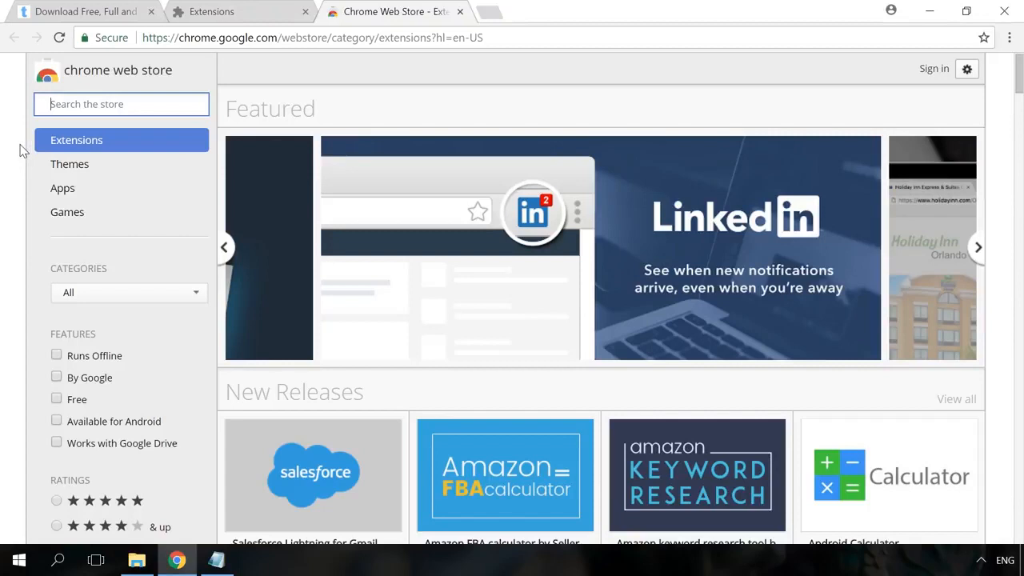
Search the Chrome Web Store for 'adblock' and add the AdBlock extension to Chrome.
{"action": "type", "text": "adblock"}
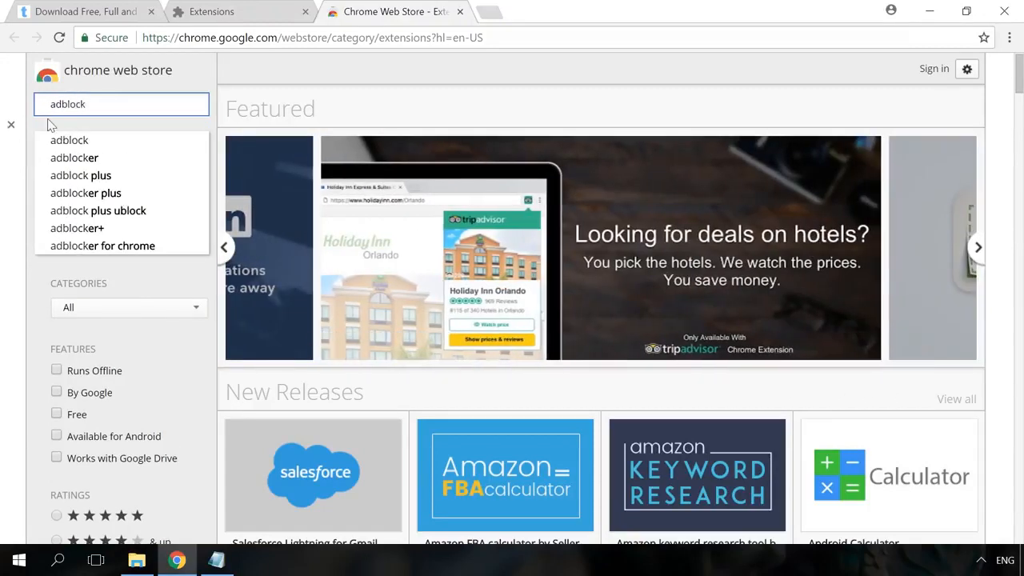
{"action": "key", "text": "Enter"}
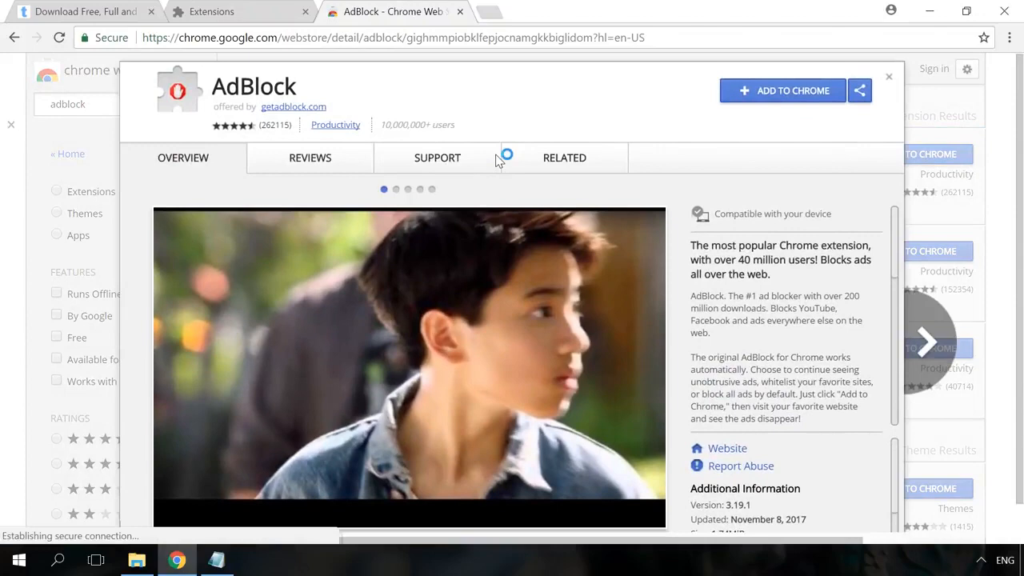
{"action": "left_click", "coordinate": [781, 90]}
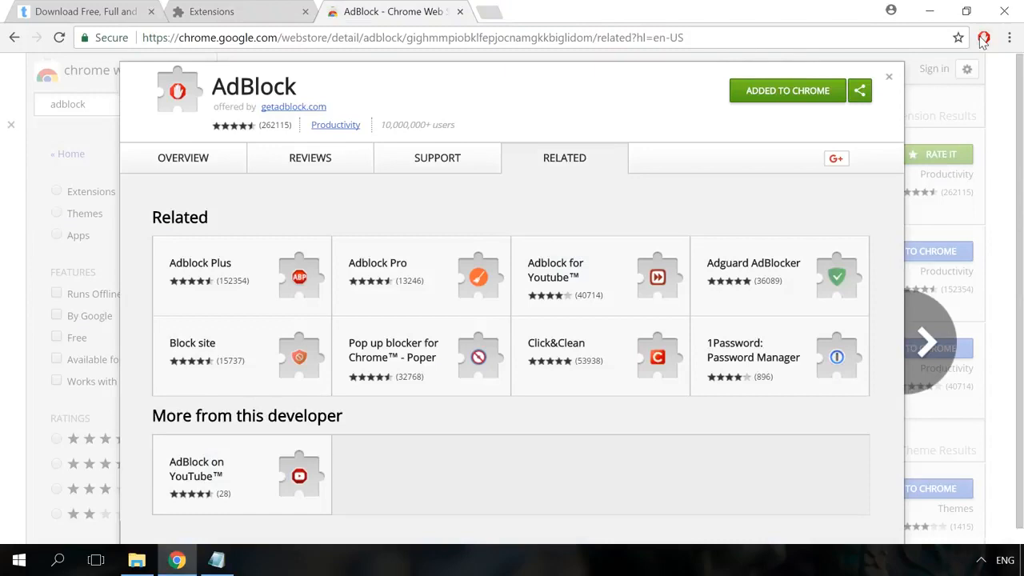
{"action": "mouse_move", "coordinate": [984, 38]}
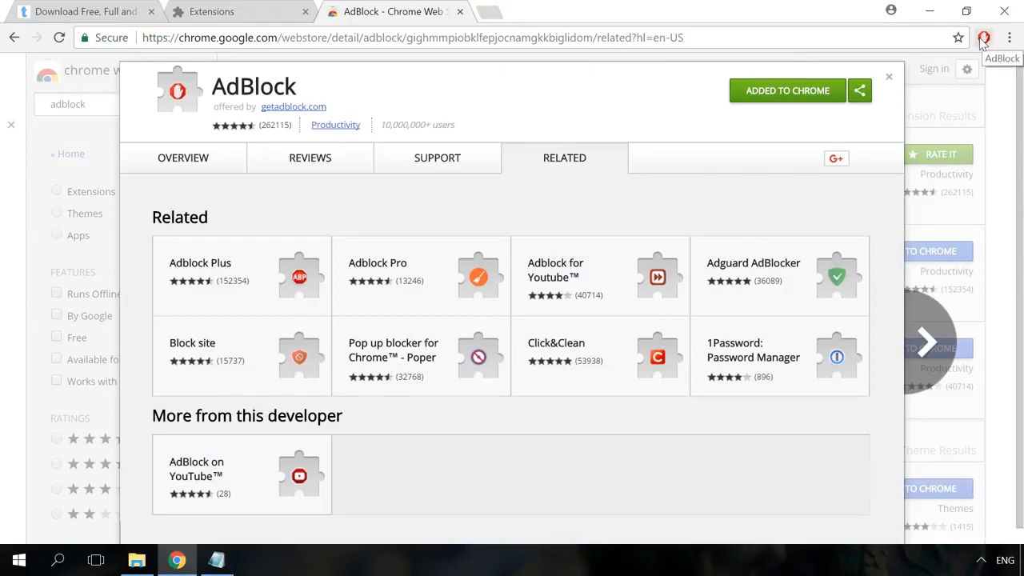
Pause AdBlock from its toolbar menu and switch to the Tom's Guide software download tab.
{"action": "left_click", "coordinate": [983, 38]}
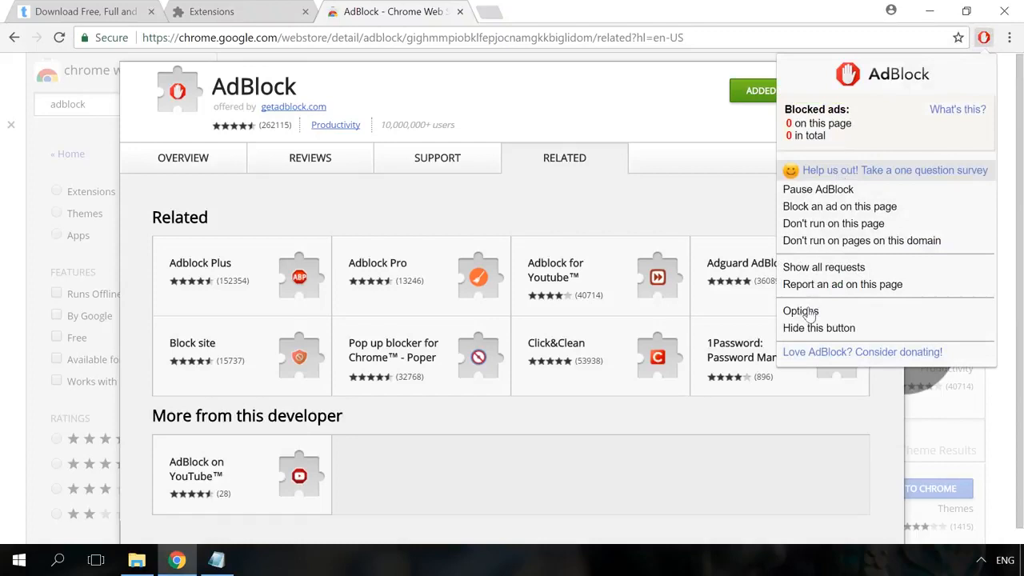
{"action": "left_click", "coordinate": [801, 311]}
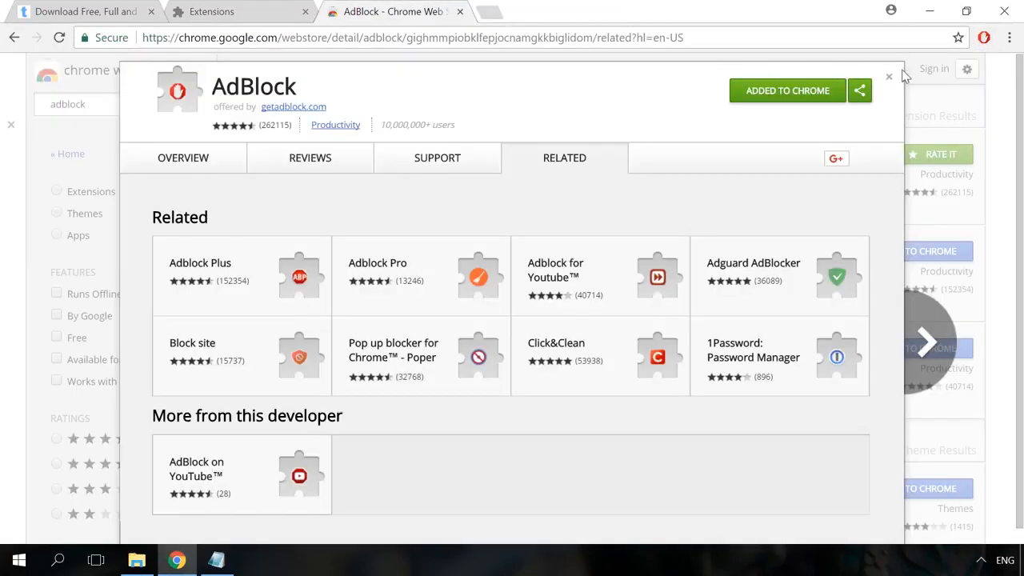
{"action": "left_click", "coordinate": [984, 38]}
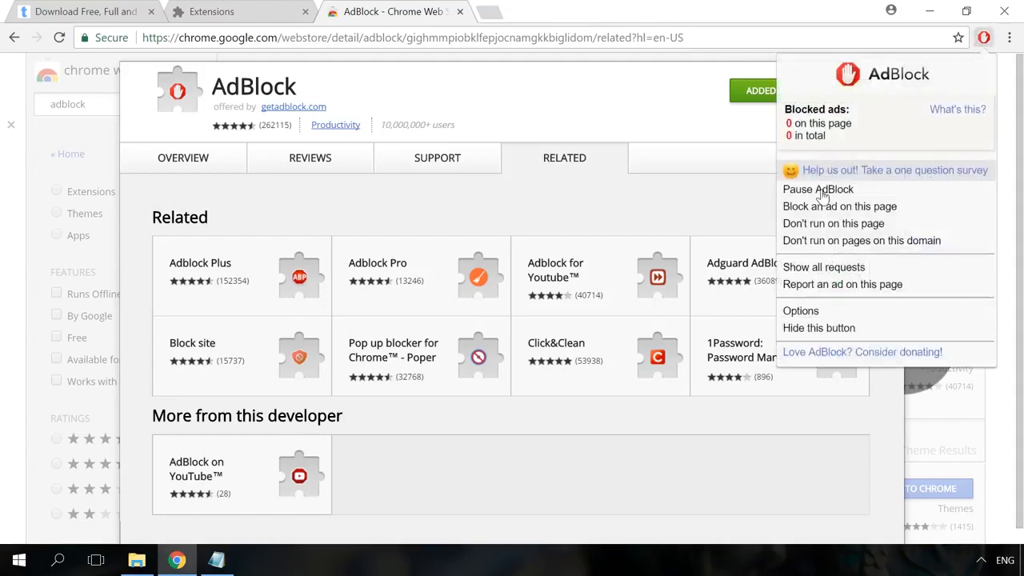
{"action": "left_click", "coordinate": [824, 196]}
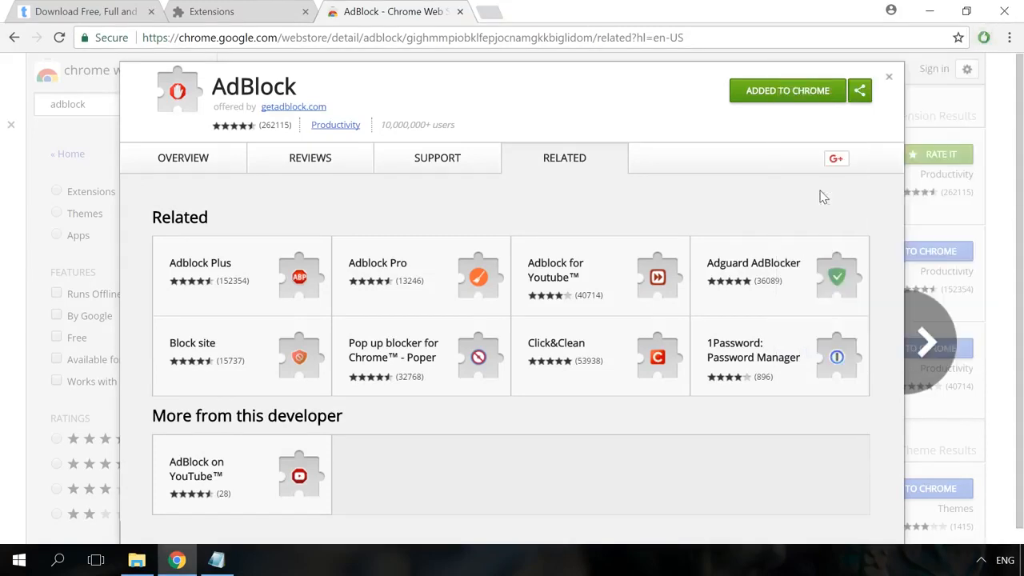
{"action": "left_click", "coordinate": [80, 11]}
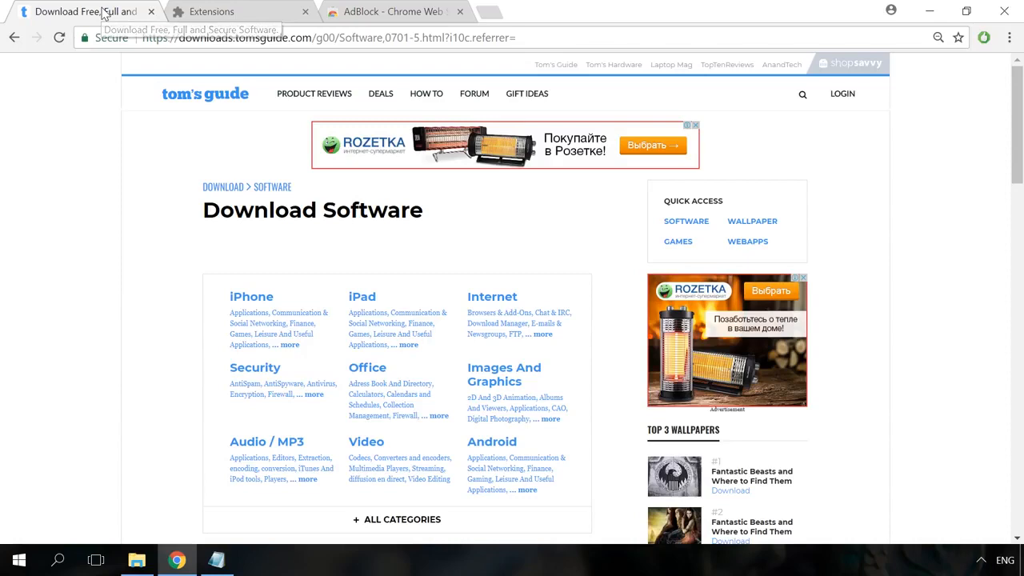
{"action": "mouse_move", "coordinate": [818, 240]}
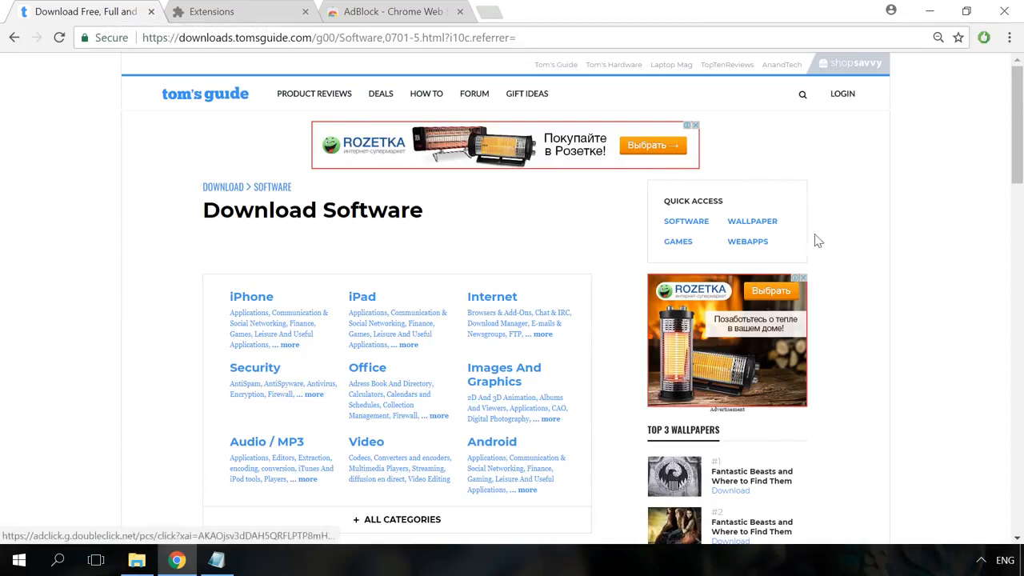
Reload the Tom's Guide page and scroll down to confirm the banner ads are gone.
{"action": "scroll", "scroll_direction": "down", "scroll_amount": 3}
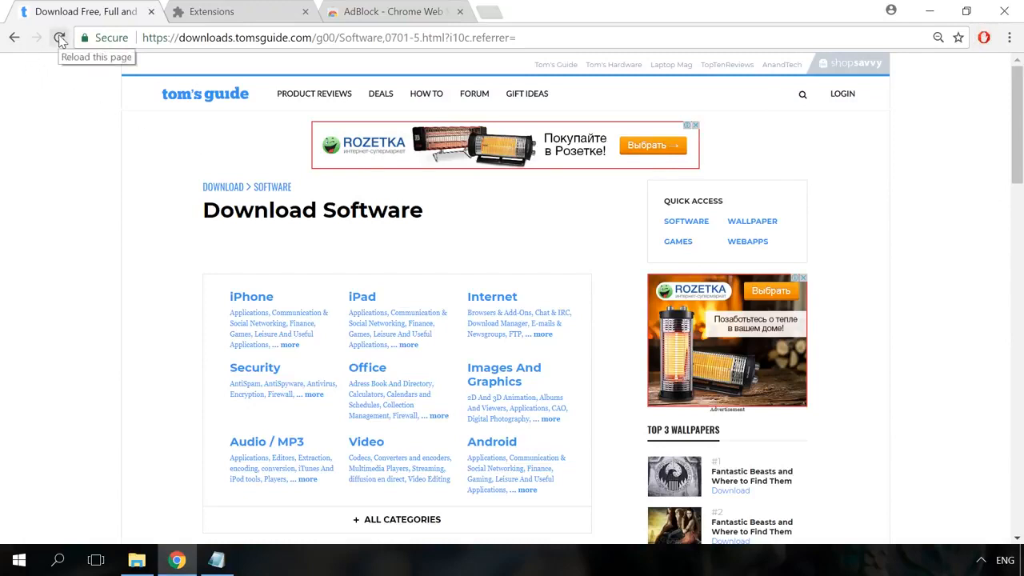
{"action": "left_click", "coordinate": [60, 38]}
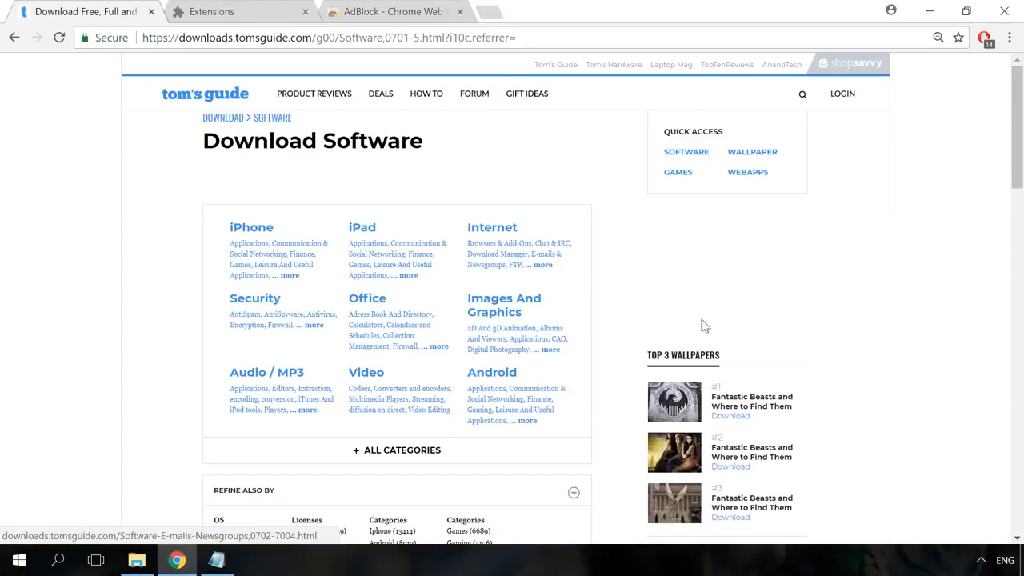
{"action": "scroll", "scroll_direction": "down", "scroll_amount": 3}
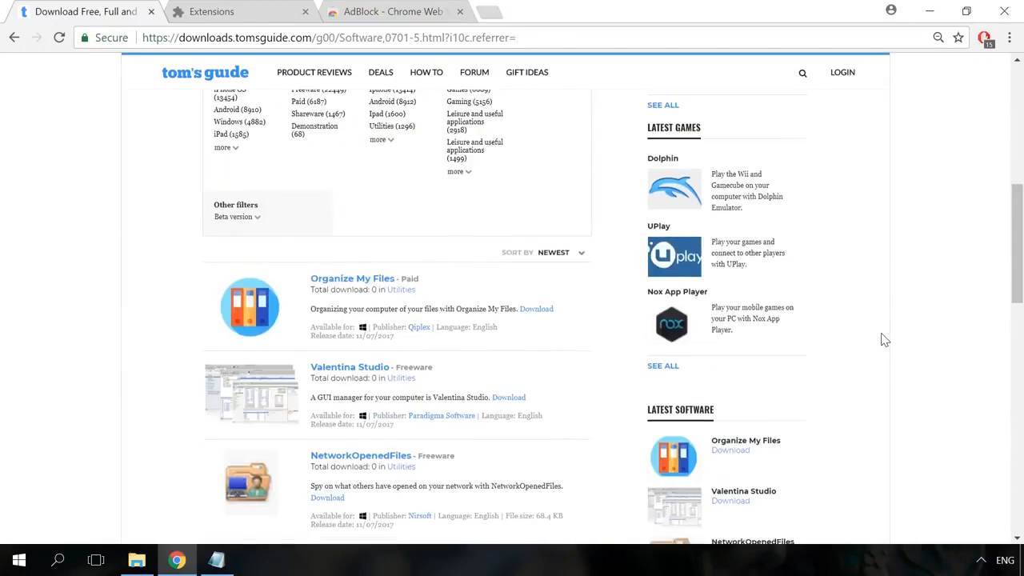
{"action": "scroll", "scroll_direction": "down", "scroll_amount": 3}
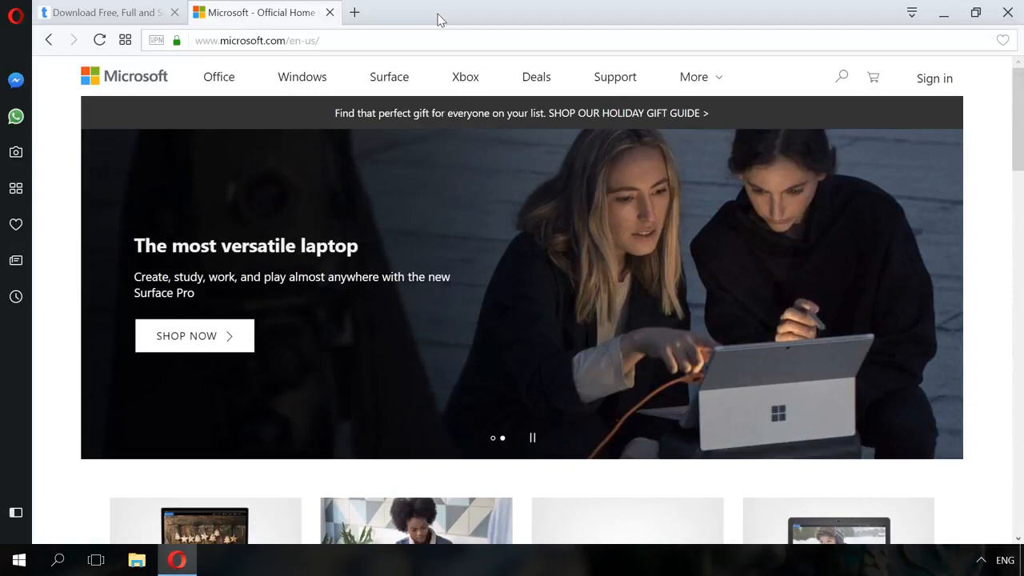
{"action": "mouse_move", "coordinate": [14, 16]}
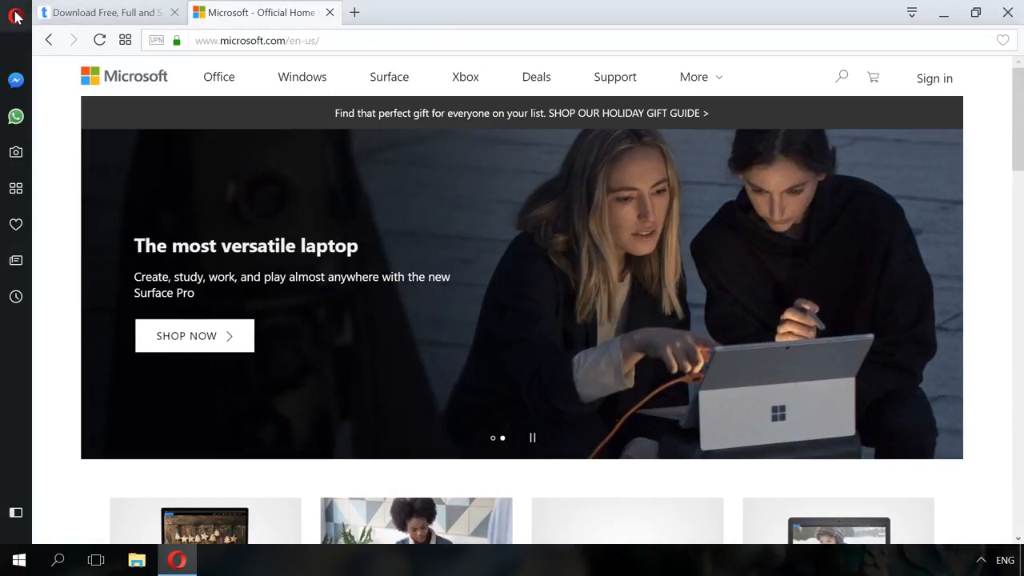
Tick 'Block ads and surf the web up to three times faster' in Opera settings, then return to Microsoft.
{"action": "left_click", "coordinate": [16, 14]}
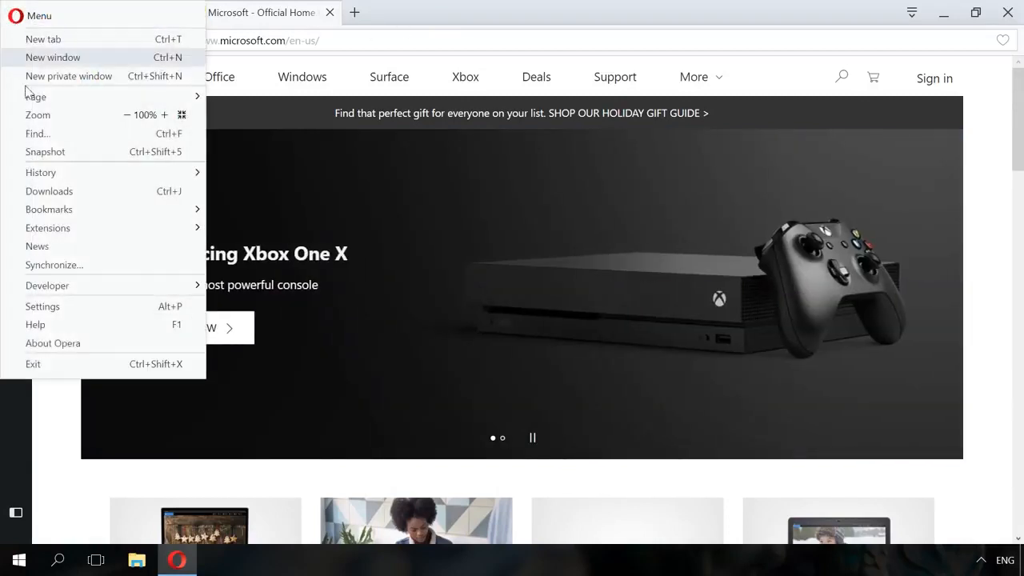
{"action": "left_click", "coordinate": [42, 306]}
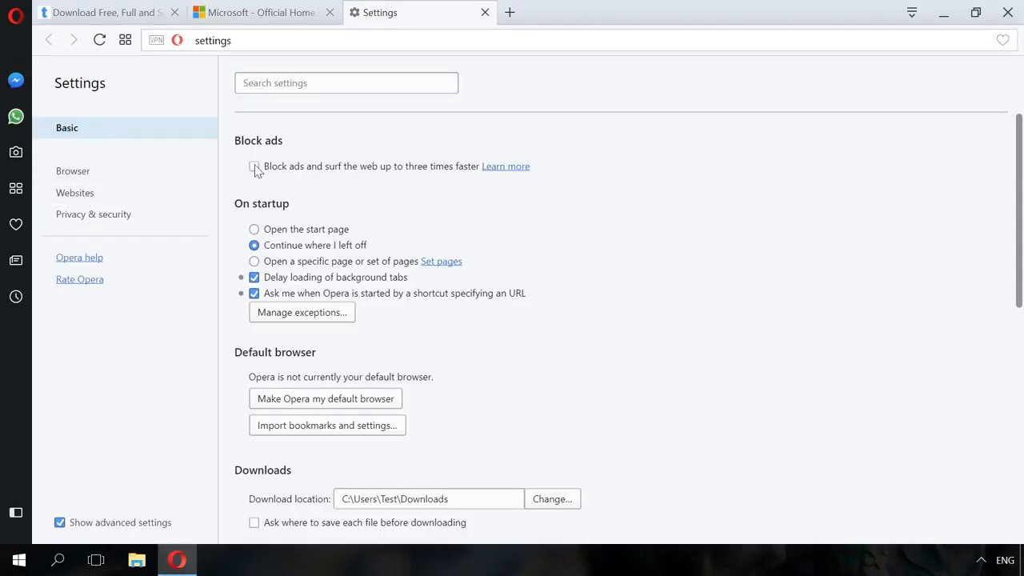
{"action": "left_click", "coordinate": [255, 167]}
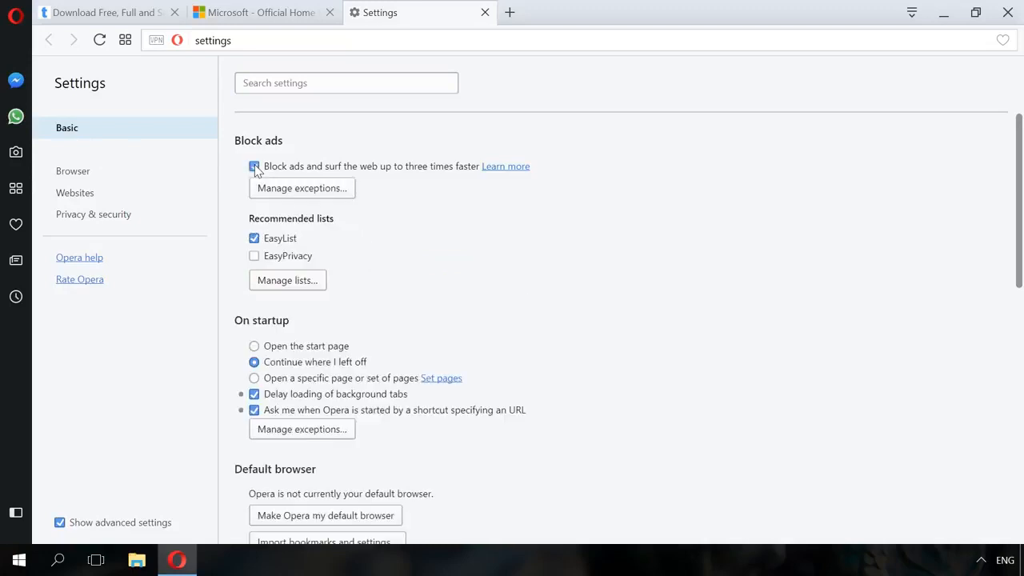
{"action": "left_click", "coordinate": [262, 12]}
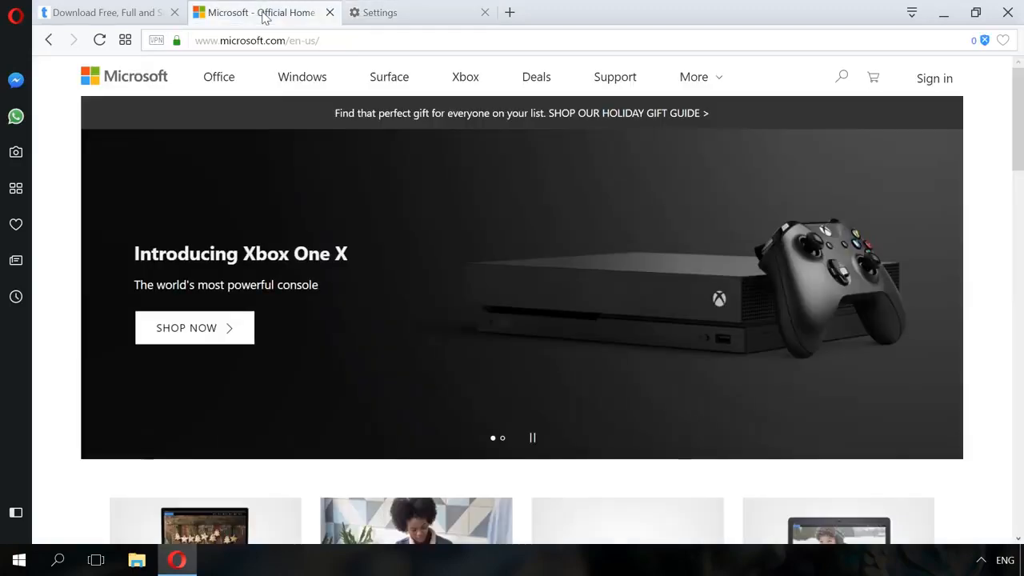
{"action": "mouse_move", "coordinate": [985, 41]}
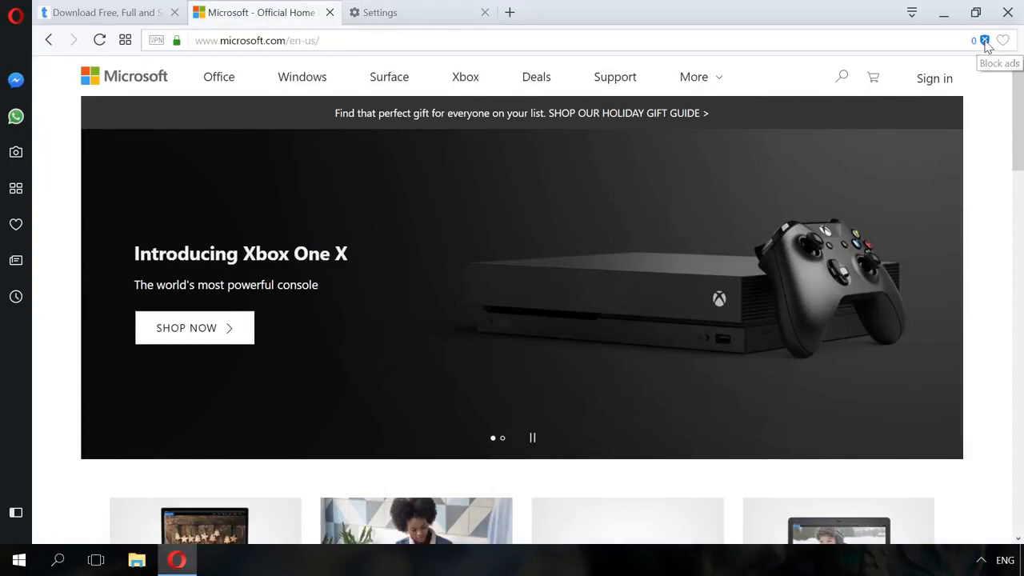
{"action": "mouse_move", "coordinate": [771, 108]}
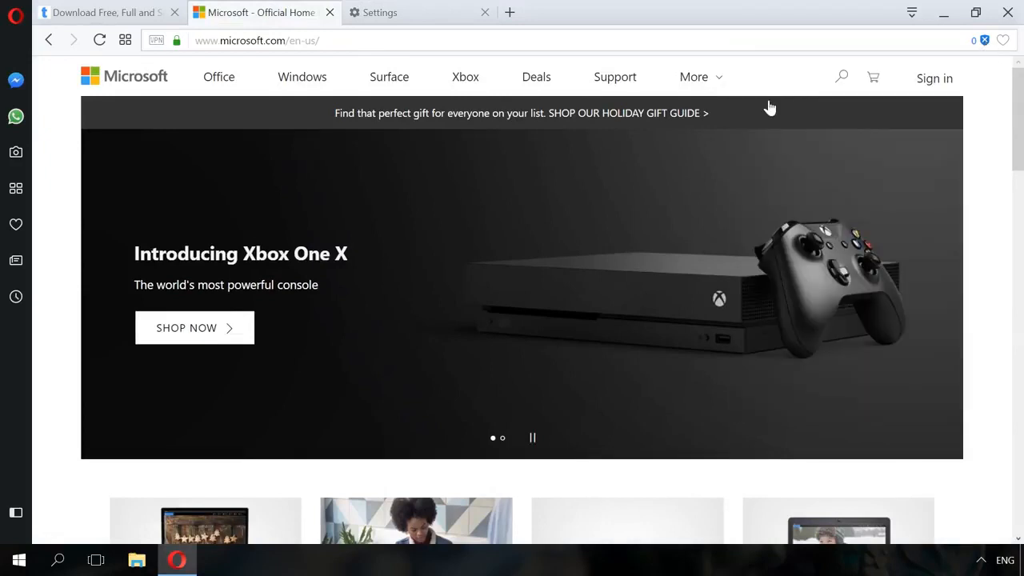
Reload the Microsoft tab, then scroll the Tom's Guide page to see its ads blocked.
{"action": "left_click", "coordinate": [983, 41]}
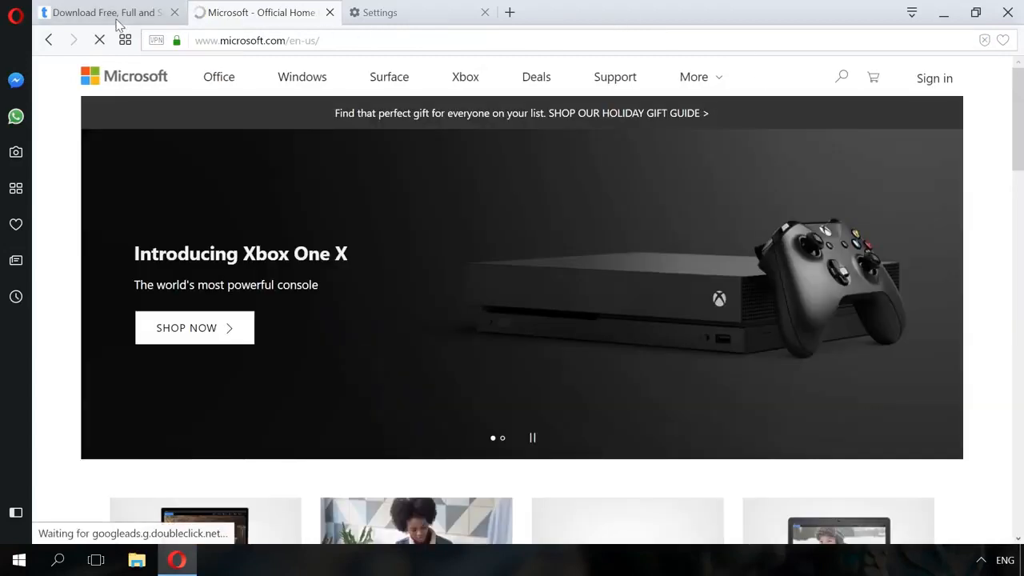
{"action": "left_click", "coordinate": [96, 12]}
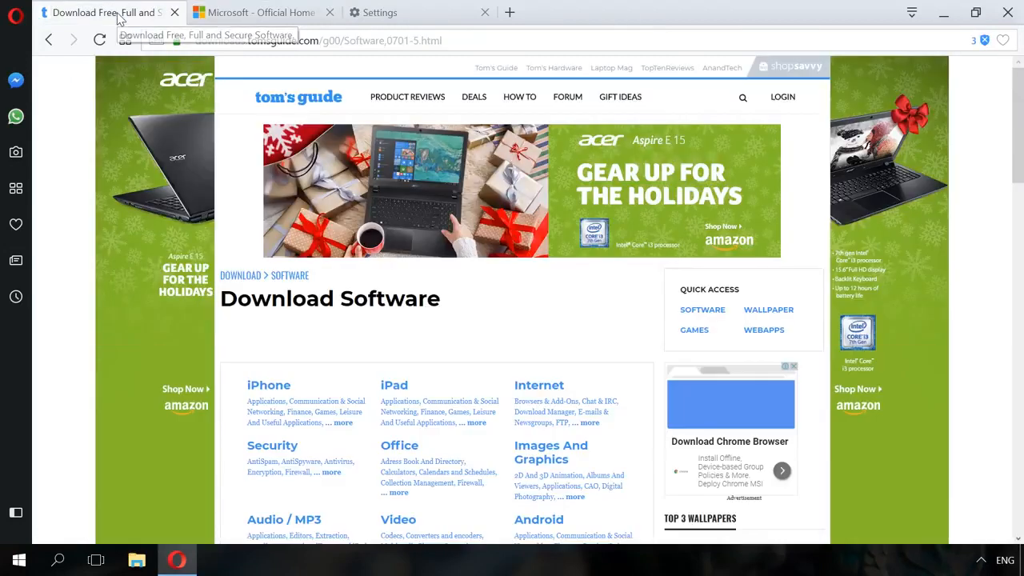
{"action": "left_click", "coordinate": [408, 97]}
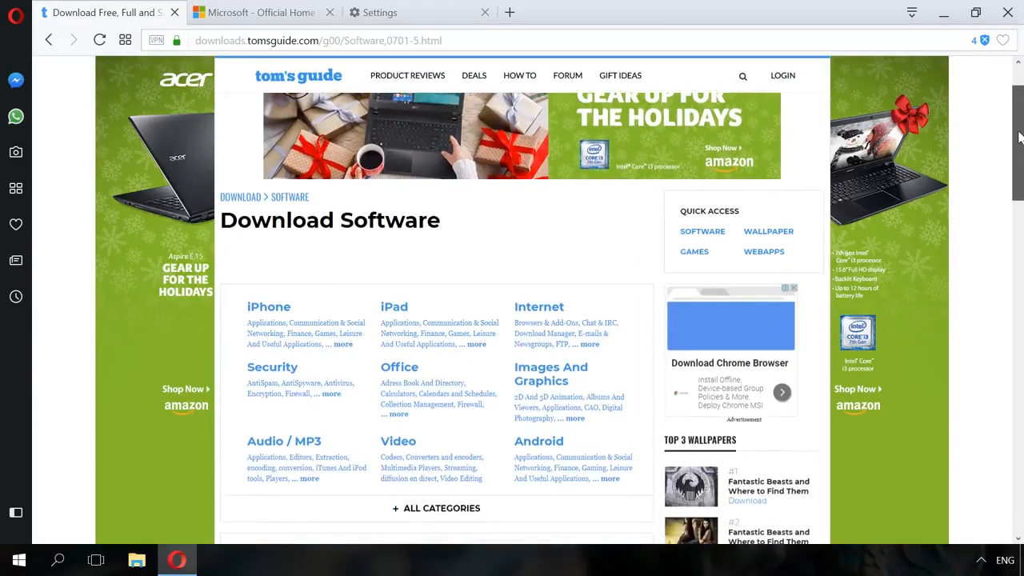
{"action": "scroll", "scroll_direction": "down", "scroll_amount": 3}
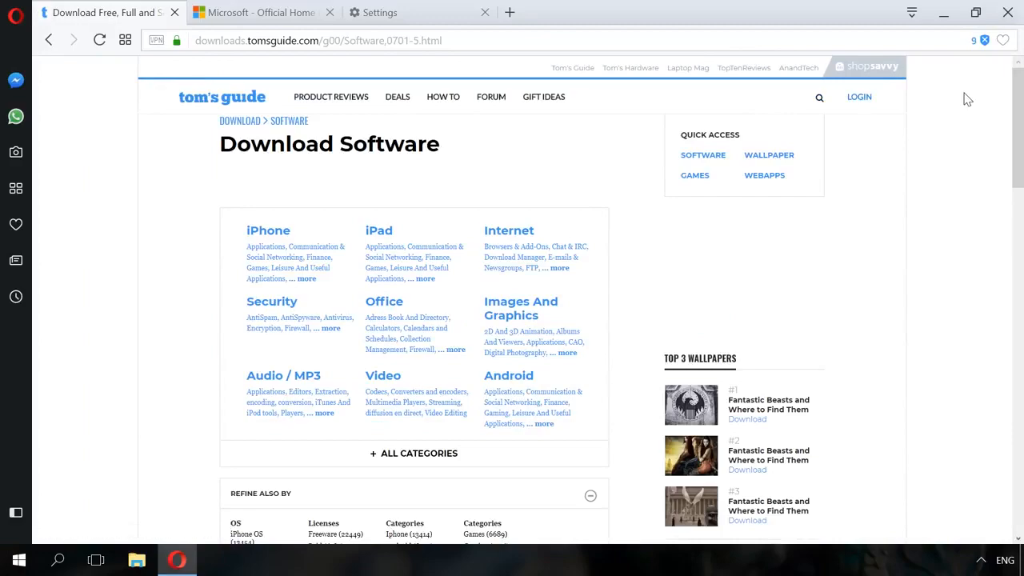
{"action": "scroll", "scroll_direction": "down", "scroll_amount": 3}
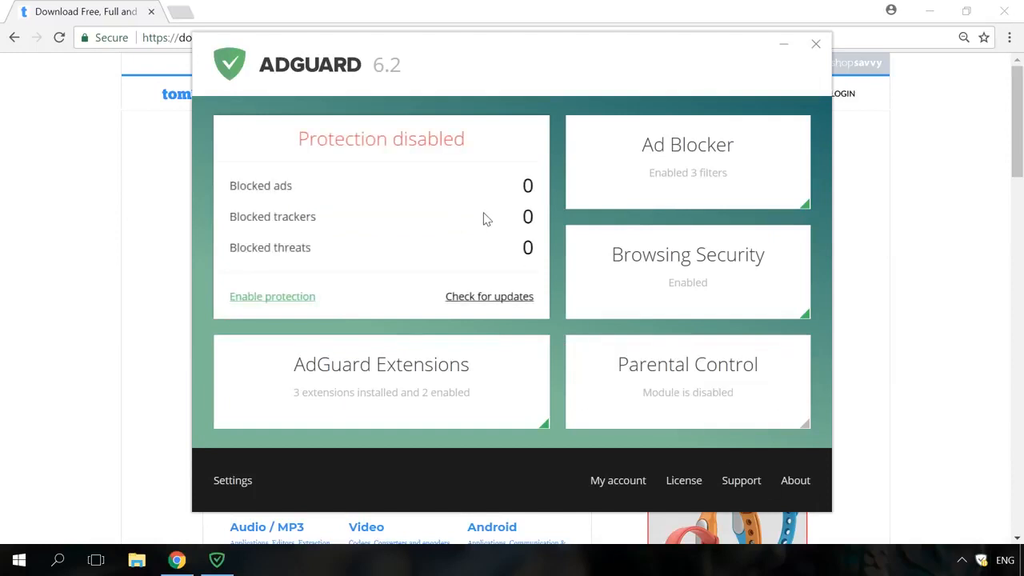
{"action": "mouse_move", "coordinate": [272, 297]}
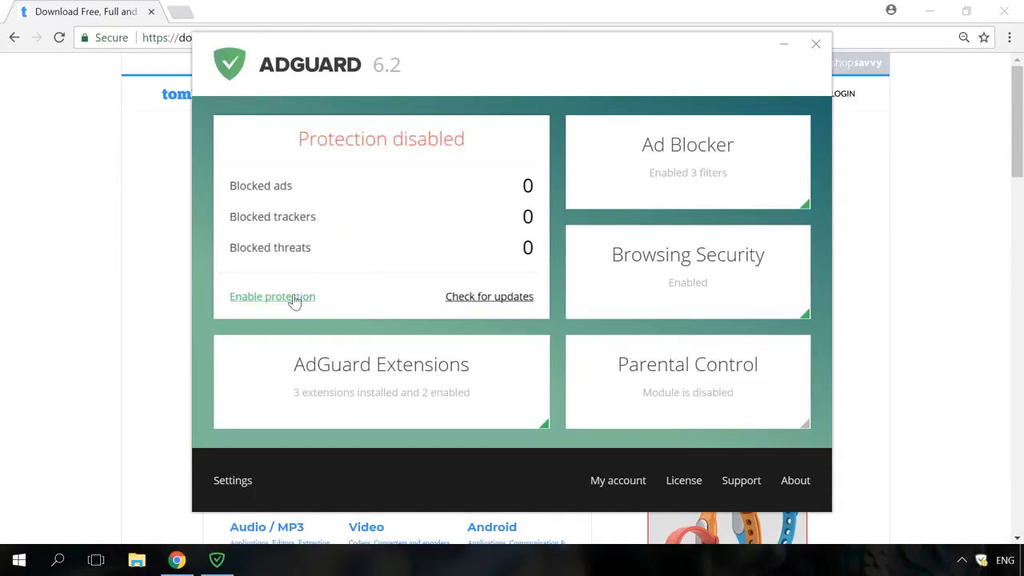
Enable AdGuard protection and close the AdGuard window.
{"action": "left_click", "coordinate": [272, 296]}
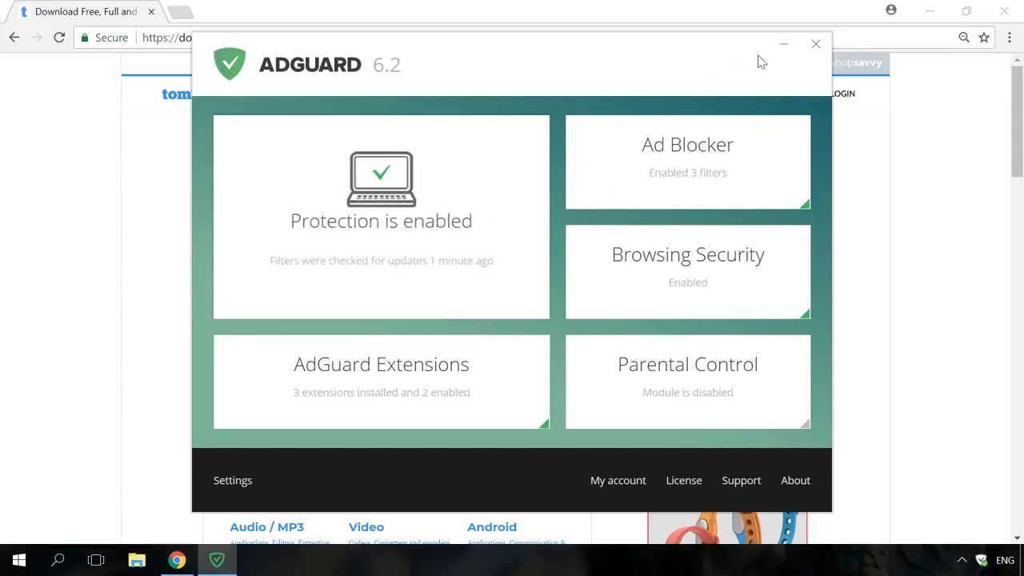
{"action": "left_click", "coordinate": [815, 44]}
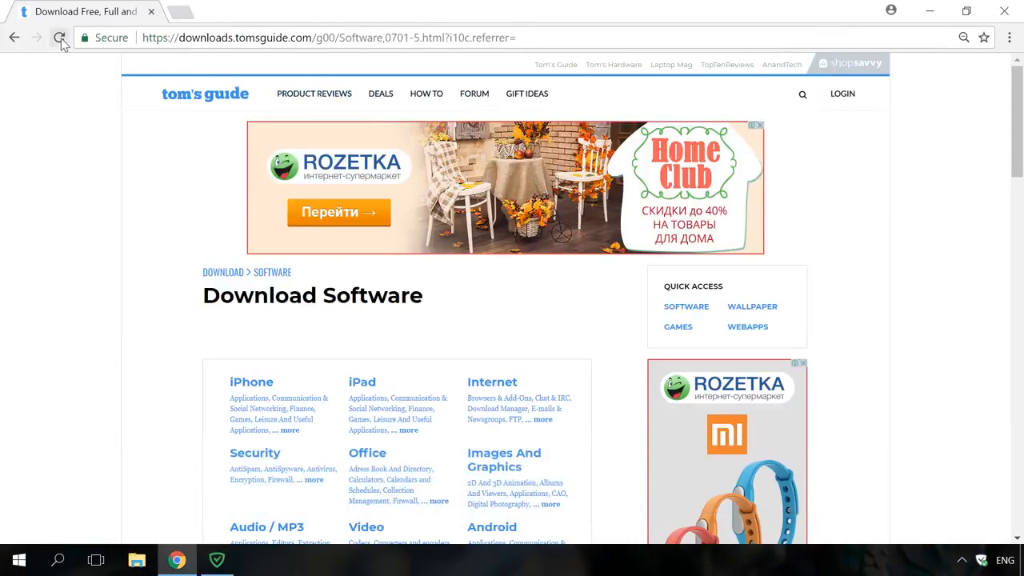
{"action": "left_click", "coordinate": [59, 37]}
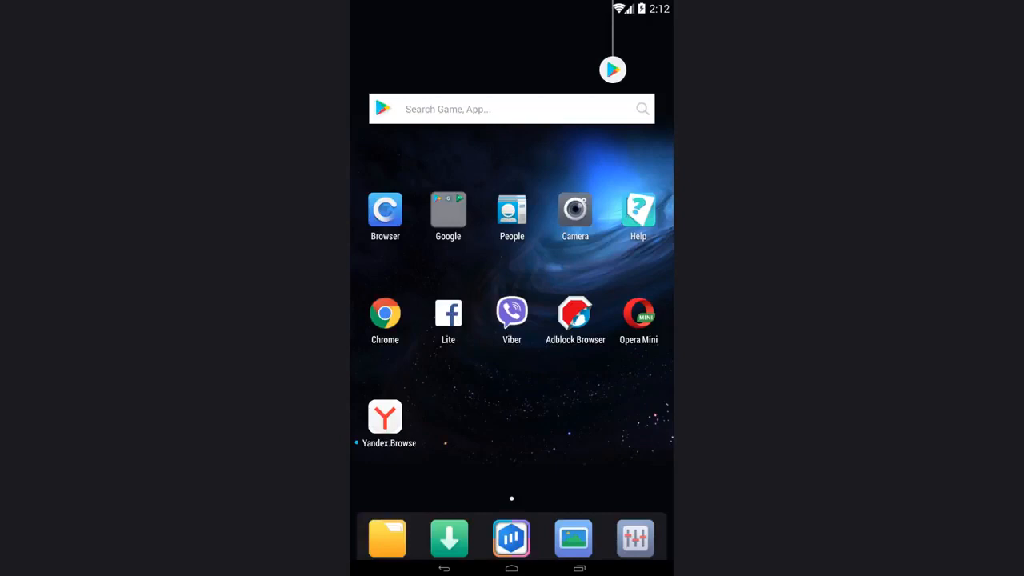
Launch Opera Mini, toggle ad blocking on and off in its menu, then open Data savings.
{"action": "left_click", "coordinate": [639, 313]}
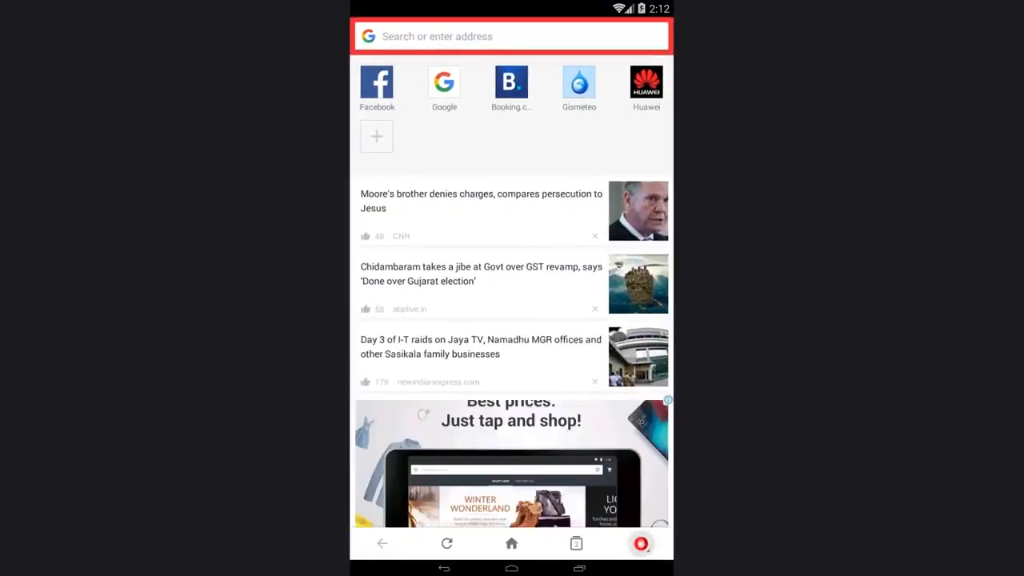
{"action": "left_click", "coordinate": [640, 544]}
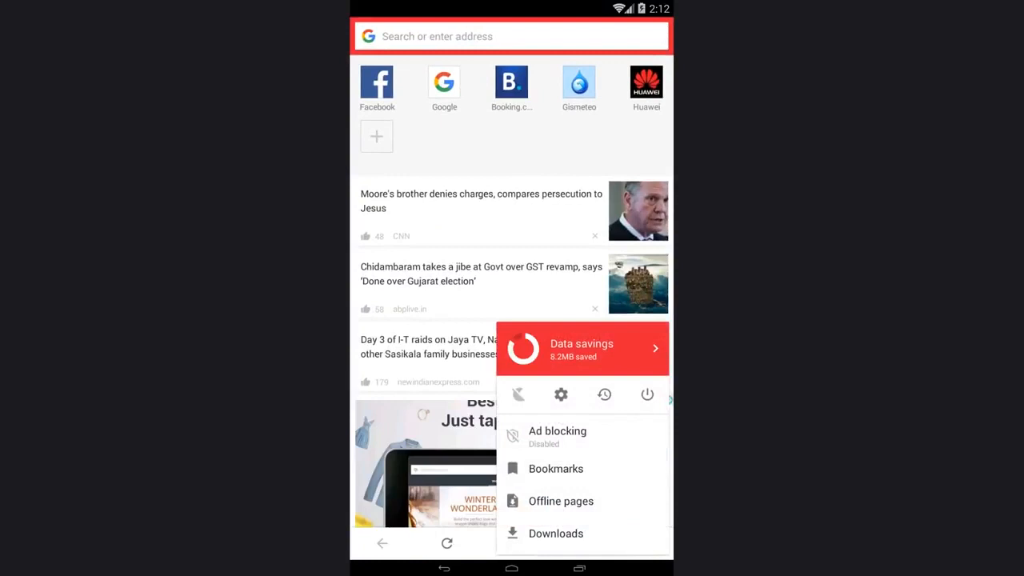
{"action": "left_click", "coordinate": [557, 436]}
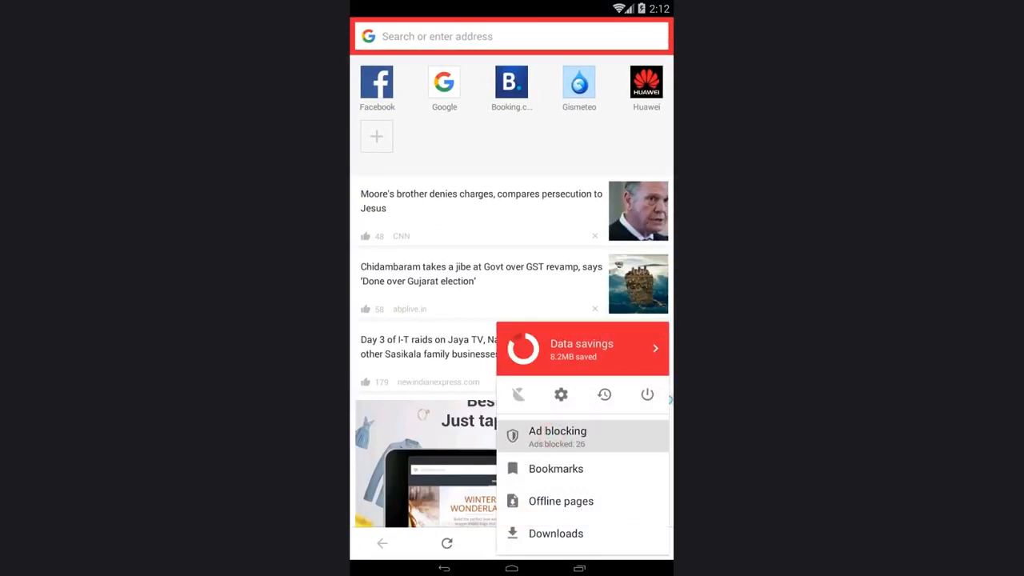
{"action": "left_click", "coordinate": [557, 437]}
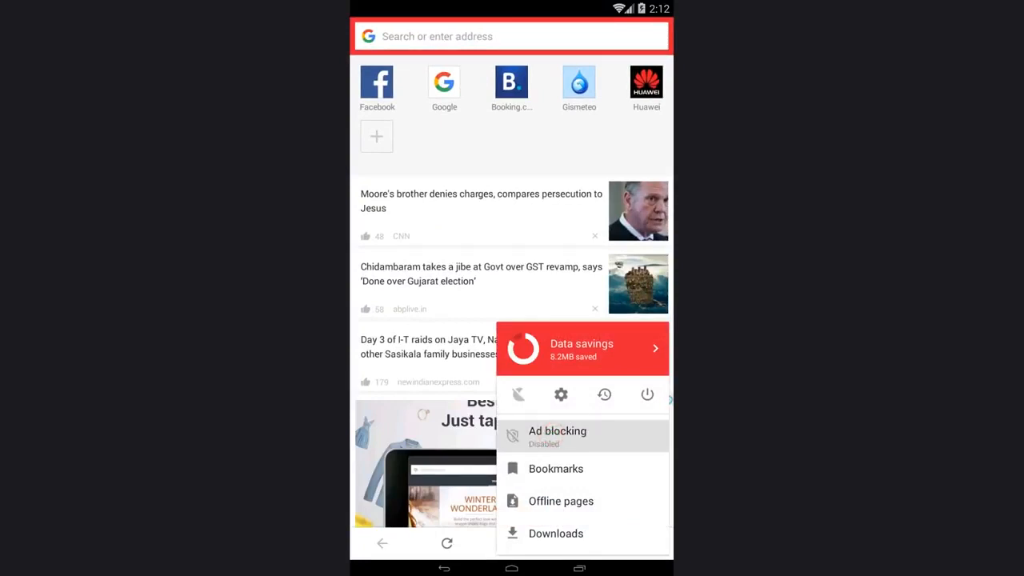
{"action": "left_click", "coordinate": [561, 394]}
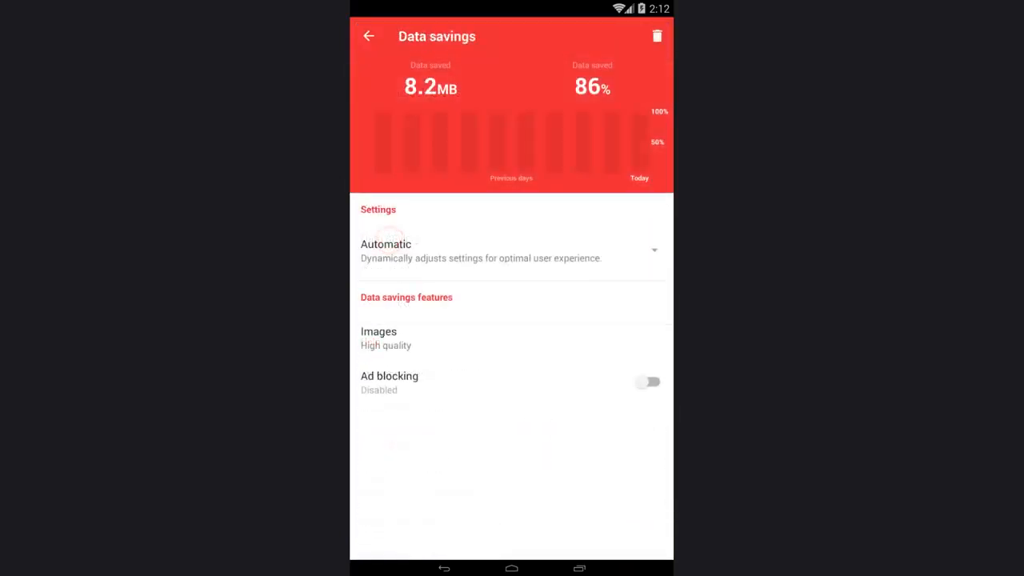
Switch on the Ad blocking toggle on the Data savings screen and return to the BBC page.
{"action": "left_click", "coordinate": [647, 381]}
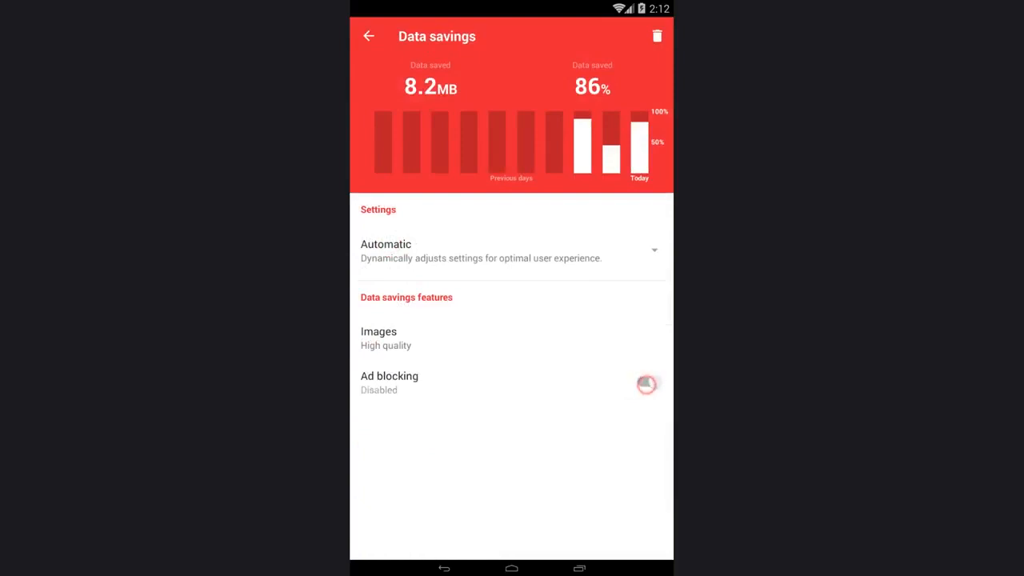
{"action": "left_click", "coordinate": [649, 382]}
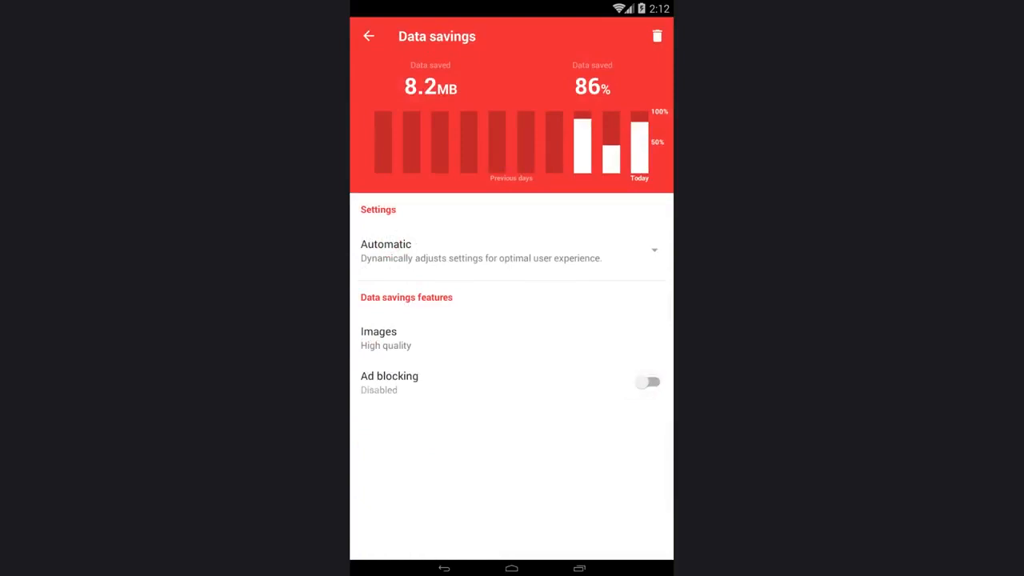
{"action": "left_click", "coordinate": [369, 36]}
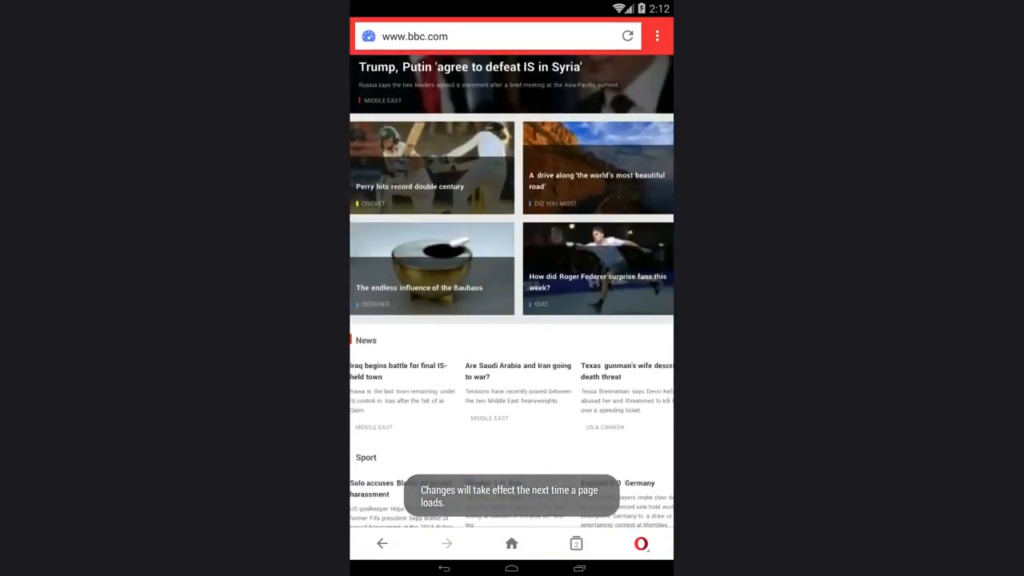
Reload the BBC homepage and scroll down to Through the Lens and Technology of Business.
{"action": "scroll", "scroll_direction": "down", "scroll_amount": 3}
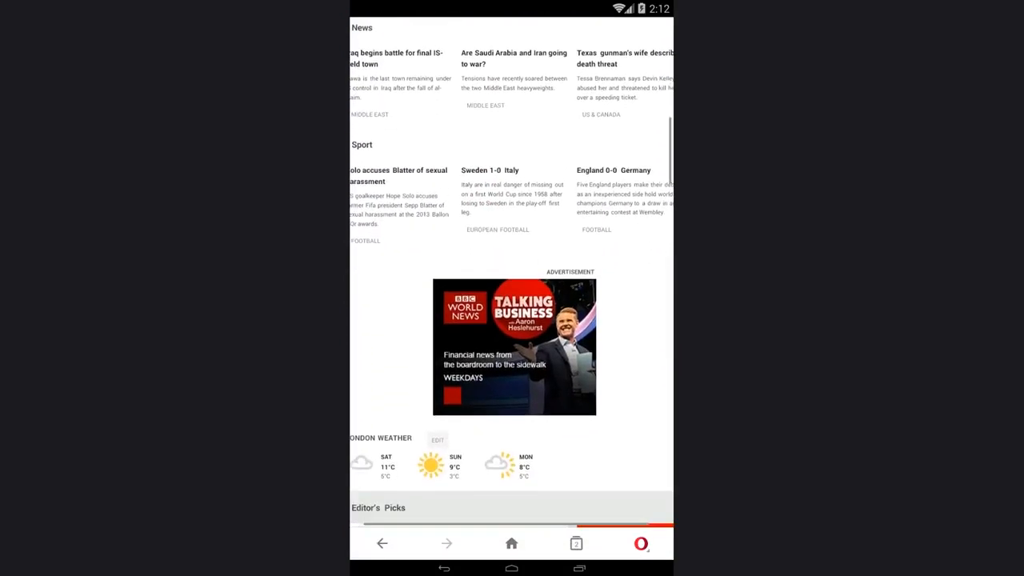
{"action": "scroll", "scroll_direction": "down", "scroll_amount": 3}
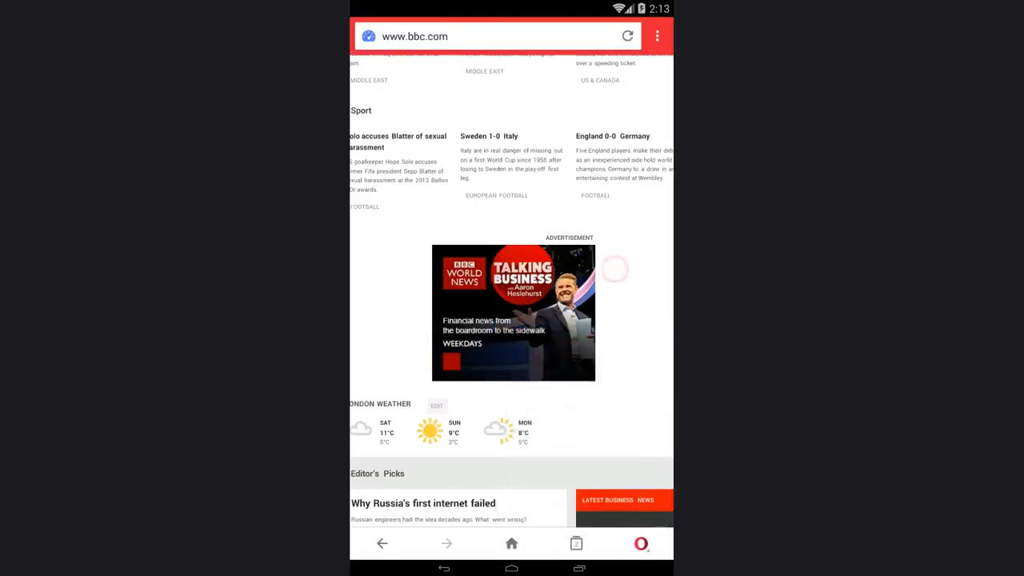
{"action": "left_click", "coordinate": [627, 36]}
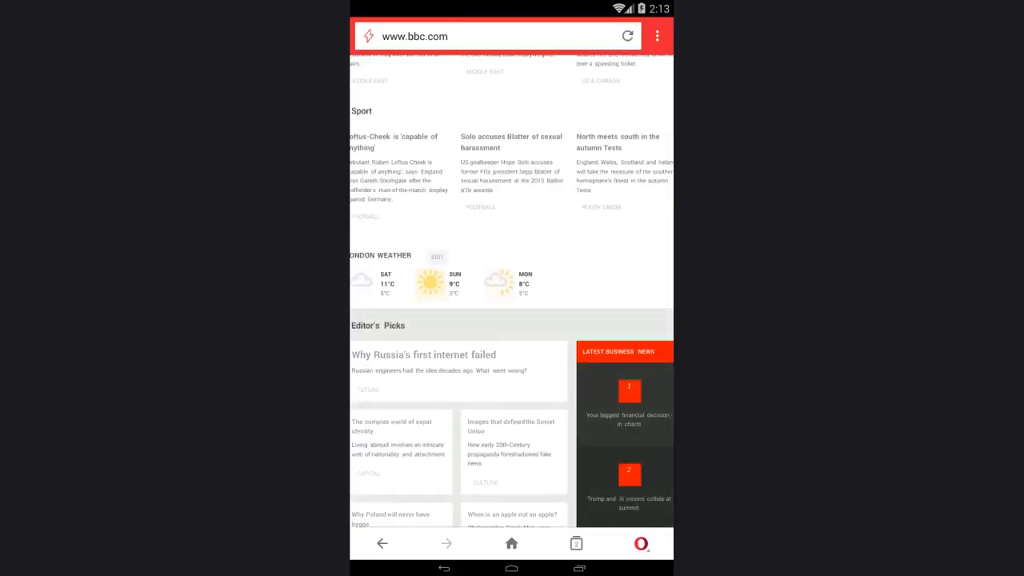
{"action": "scroll", "scroll_direction": "up", "scroll_amount": 3}
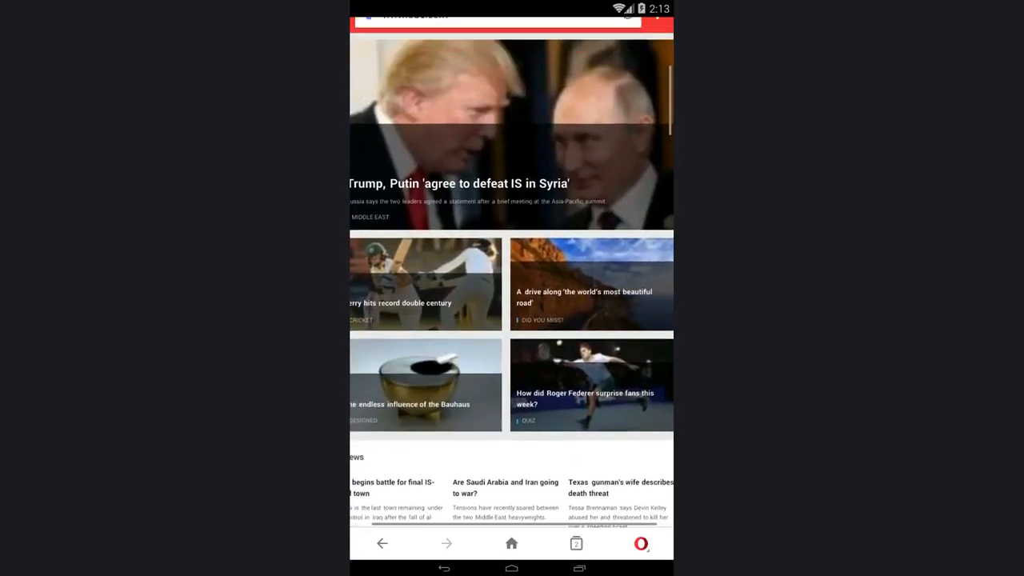
{"action": "scroll", "scroll_direction": "down", "scroll_amount": 3}
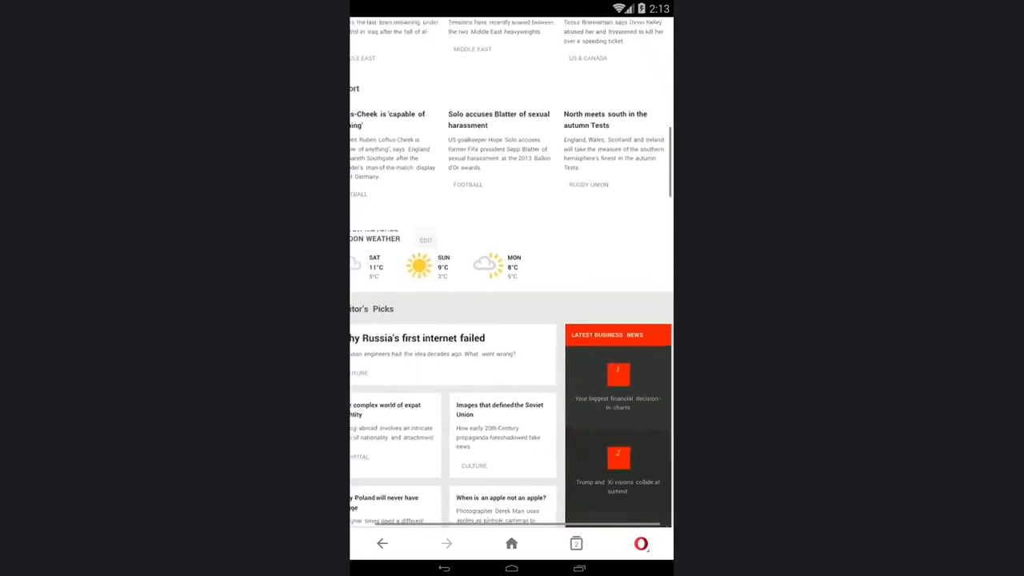
{"action": "scroll", "scroll_direction": "down", "scroll_amount": 3}
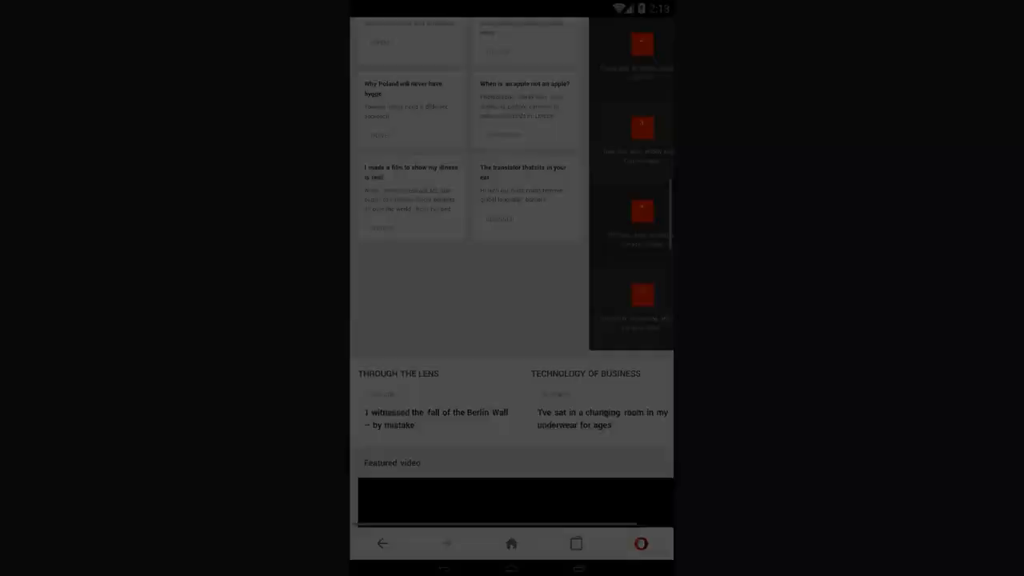
Launch Adblock Browser, open the BBC - Homepage tile from Top Sites, and scroll down.
{"action": "left_click", "coordinate": [512, 543]}
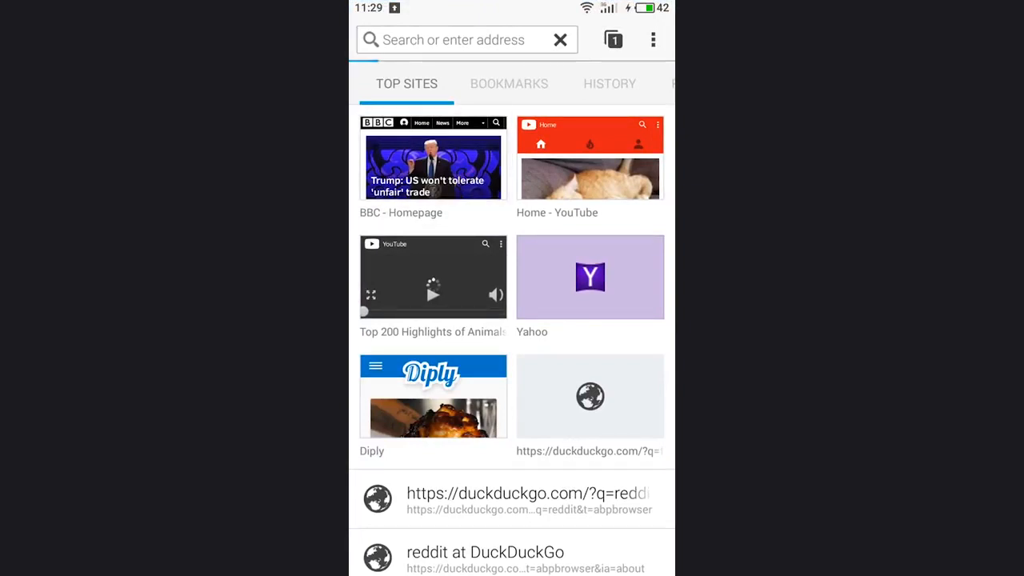
{"action": "left_click", "coordinate": [433, 161]}
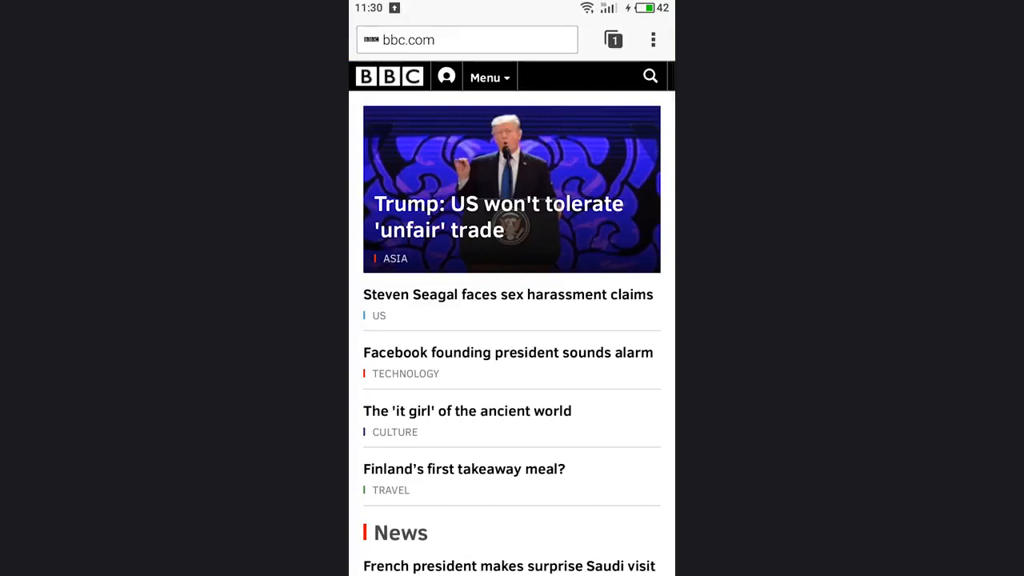
{"action": "scroll", "scroll_direction": "down", "scroll_amount": 3}
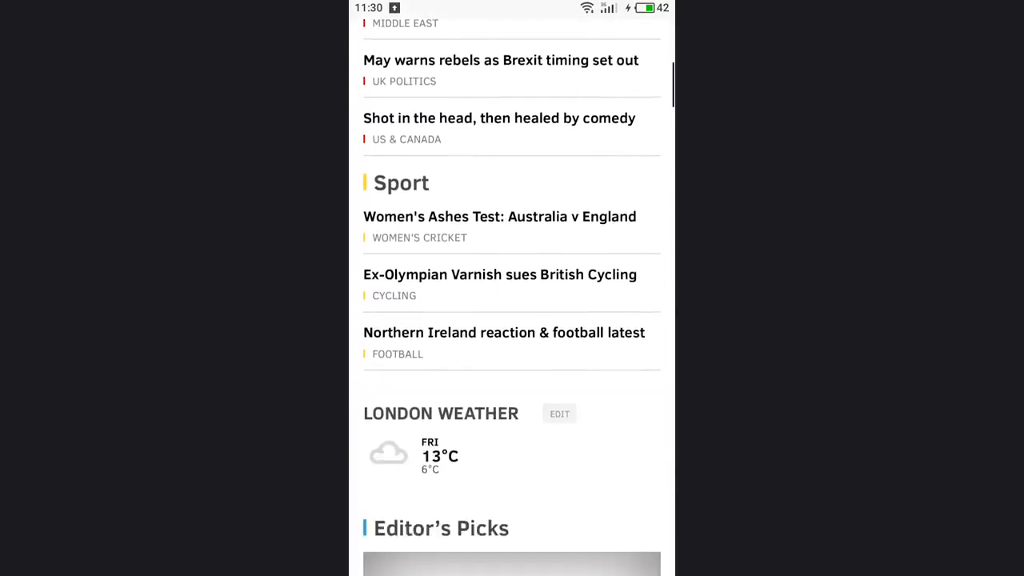
{"action": "scroll", "scroll_direction": "down", "scroll_amount": 3}
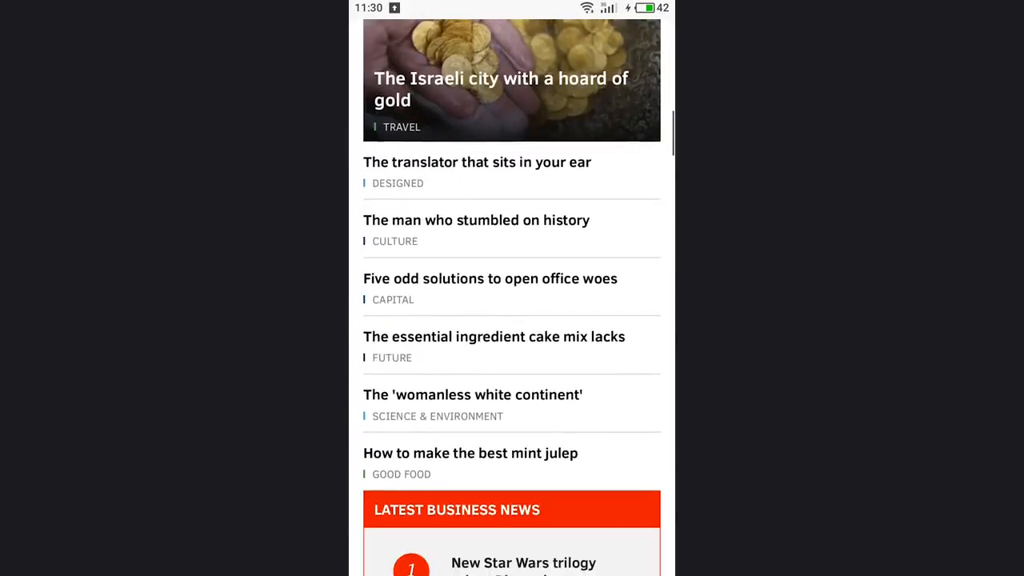
{"action": "scroll", "scroll_direction": "down", "scroll_amount": 3}
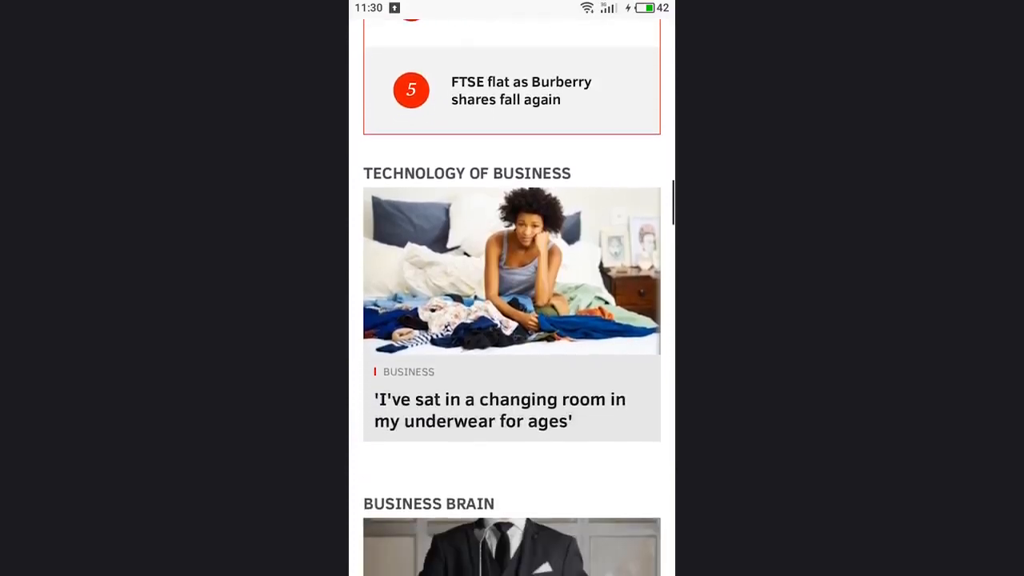
{"action": "scroll", "scroll_direction": "down", "scroll_amount": 3}
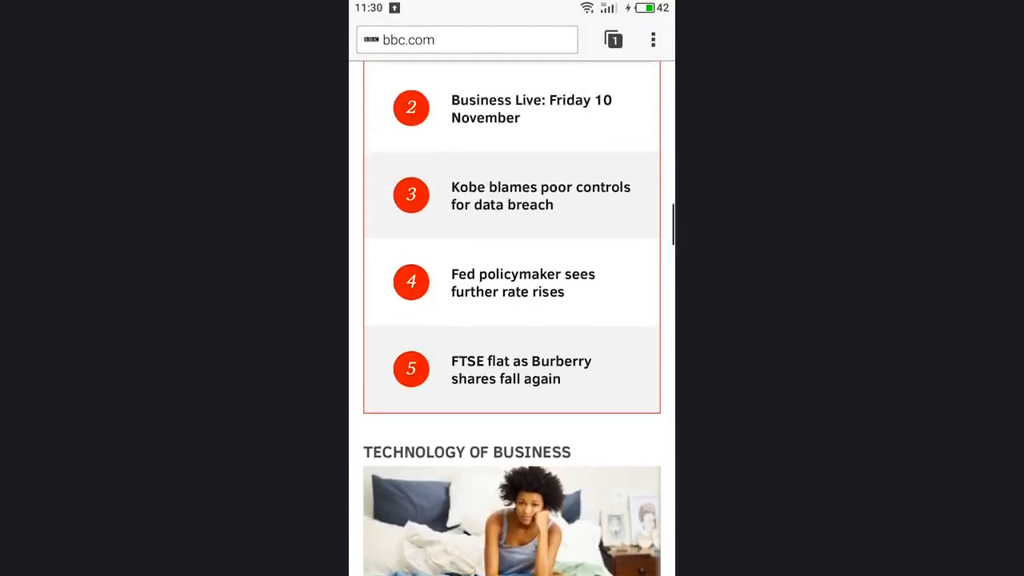
{"action": "scroll", "scroll_direction": "down", "scroll_amount": 3}
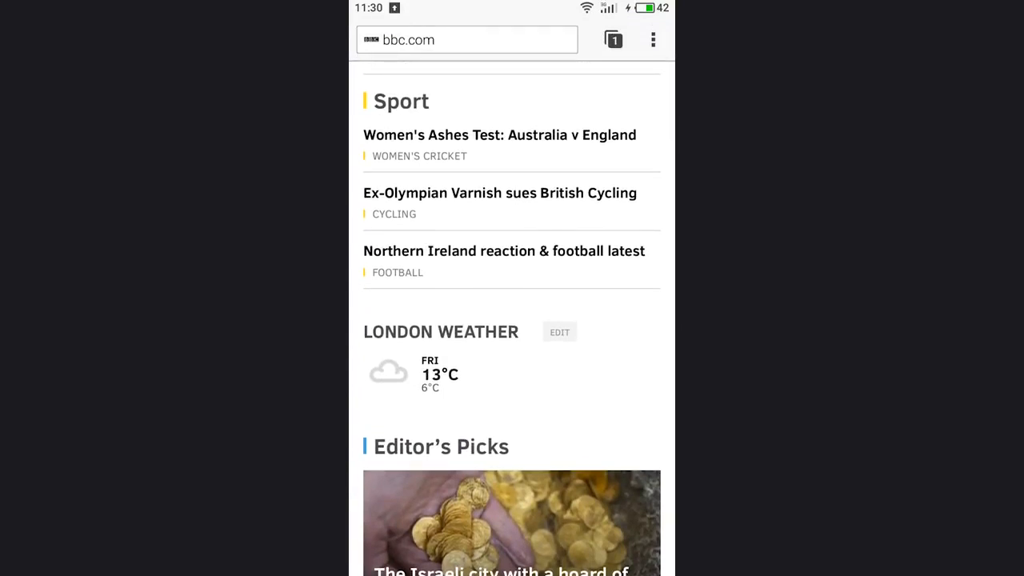
Scroll further to the BBC World News advertisement below the Sport headlines.
{"action": "left_click", "coordinate": [653, 40]}
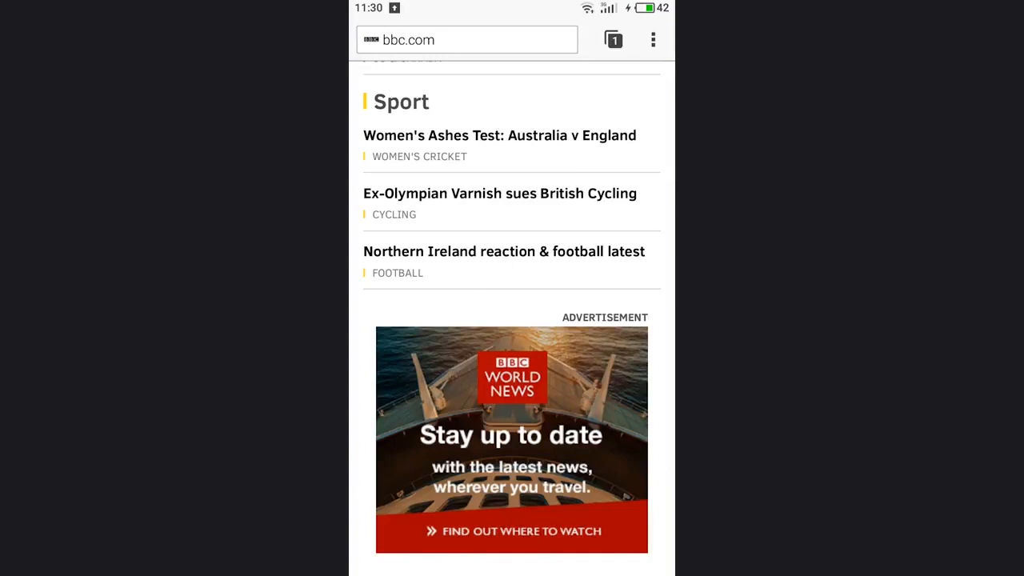
{"action": "scroll", "scroll_direction": "down", "scroll_amount": 3}
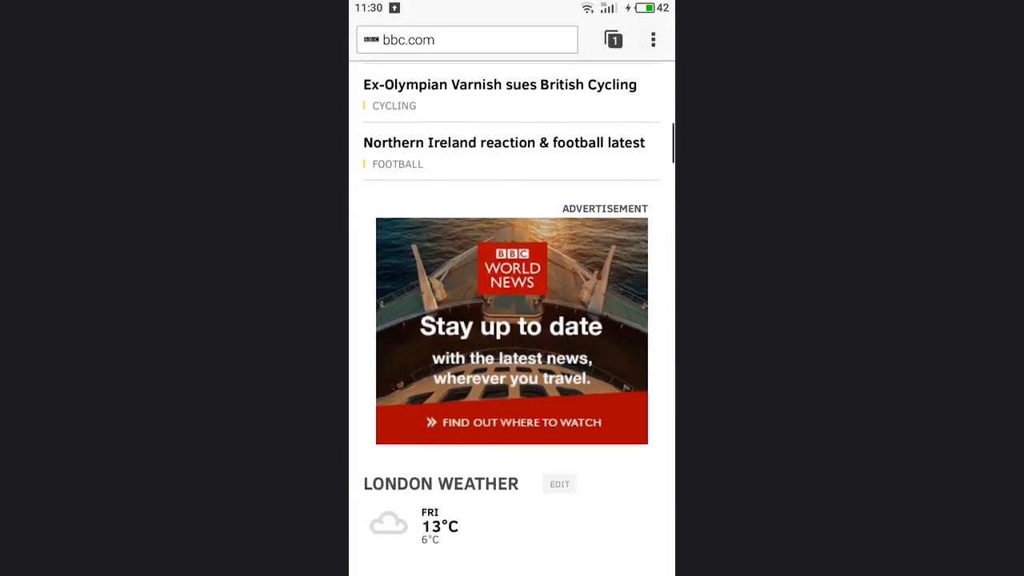
{"action": "scroll", "scroll_direction": "down", "scroll_amount": 3}
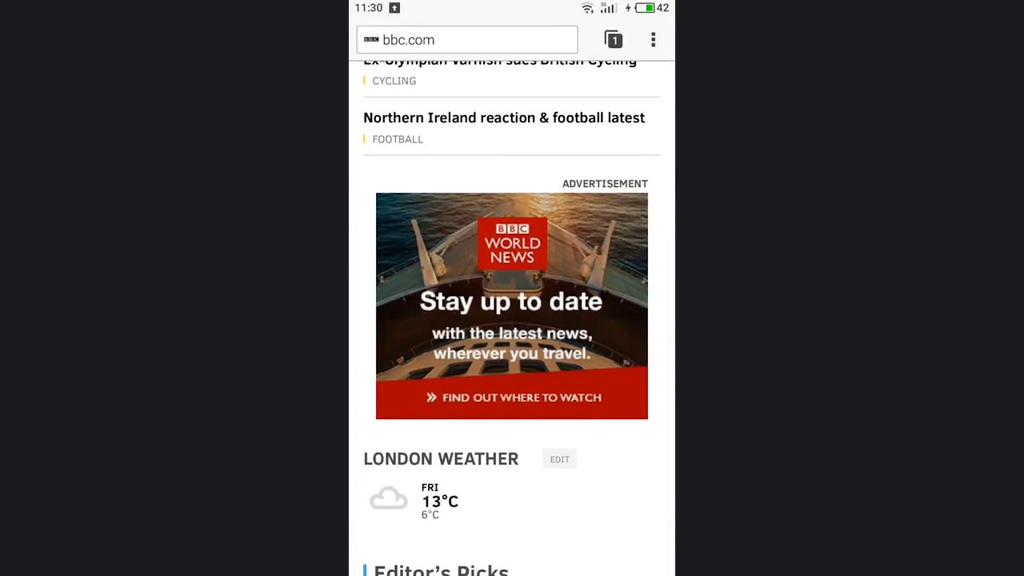
Review the language filter lists under Settings > Ad blocking > Languages, then go back.
{"action": "left_click", "coordinate": [653, 40]}
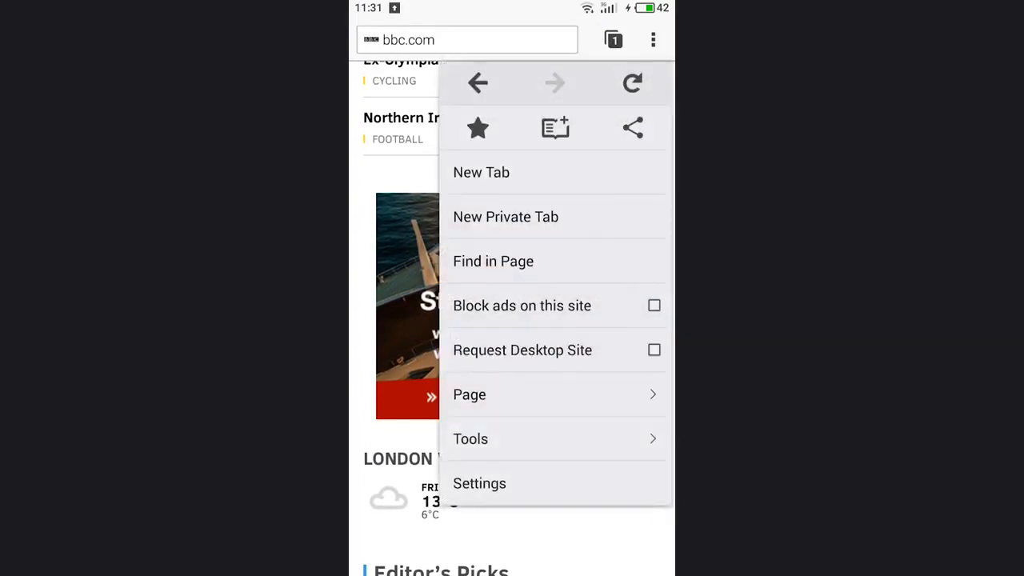
{"action": "left_click", "coordinate": [479, 484]}
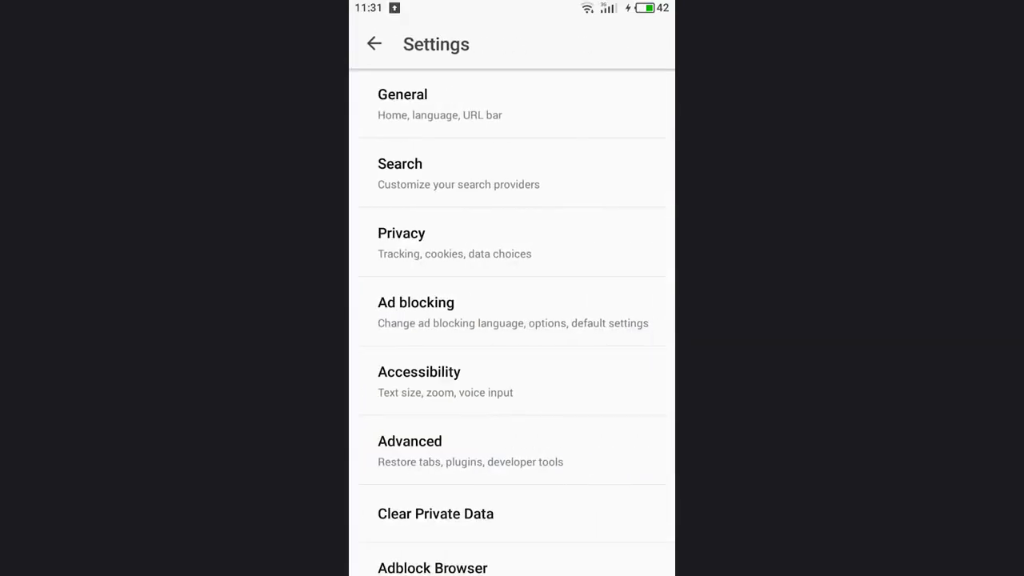
{"action": "left_click", "coordinate": [416, 312]}
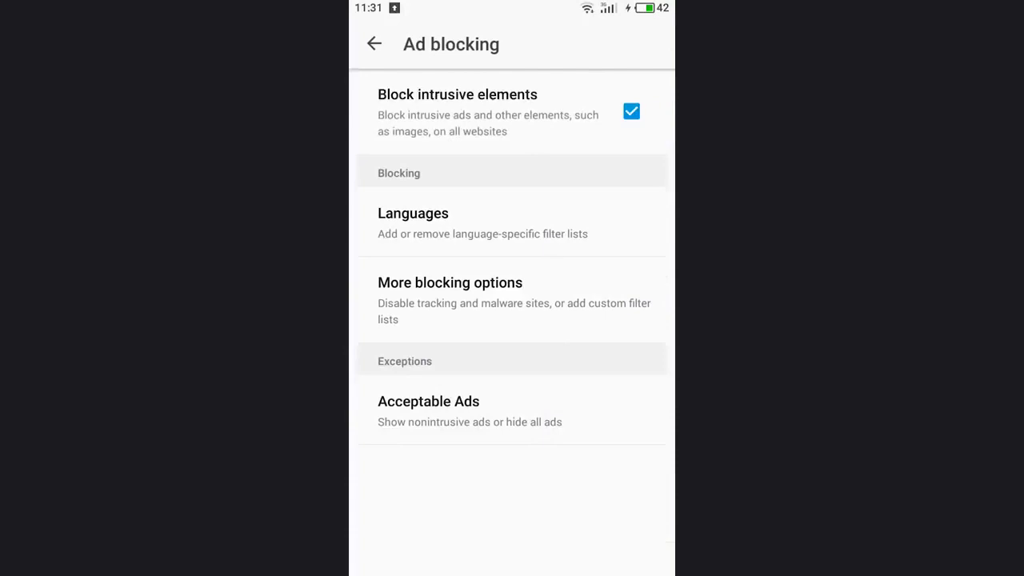
{"action": "left_click", "coordinate": [413, 213]}
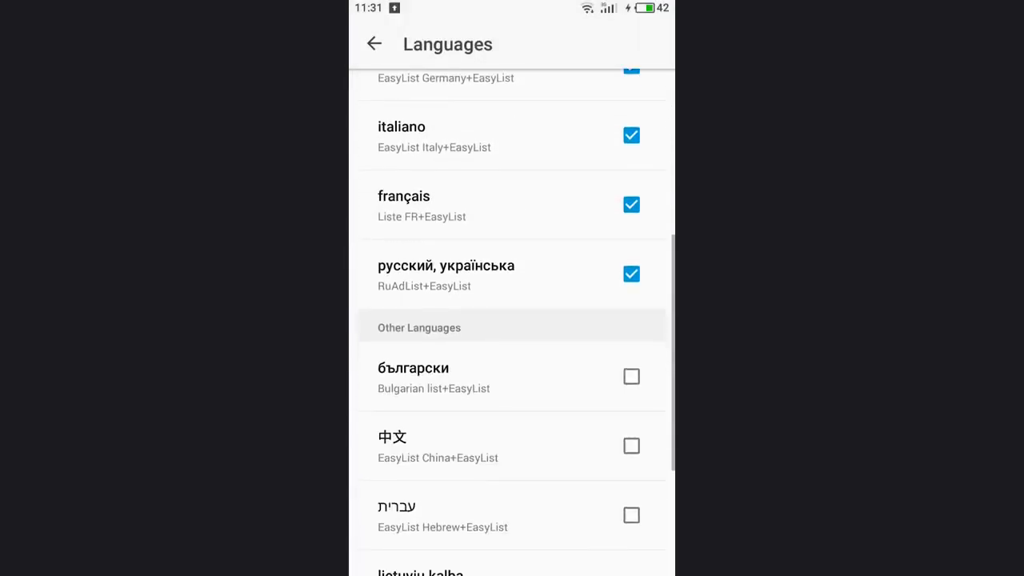
{"action": "scroll", "scroll_direction": "up", "scroll_amount": 3}
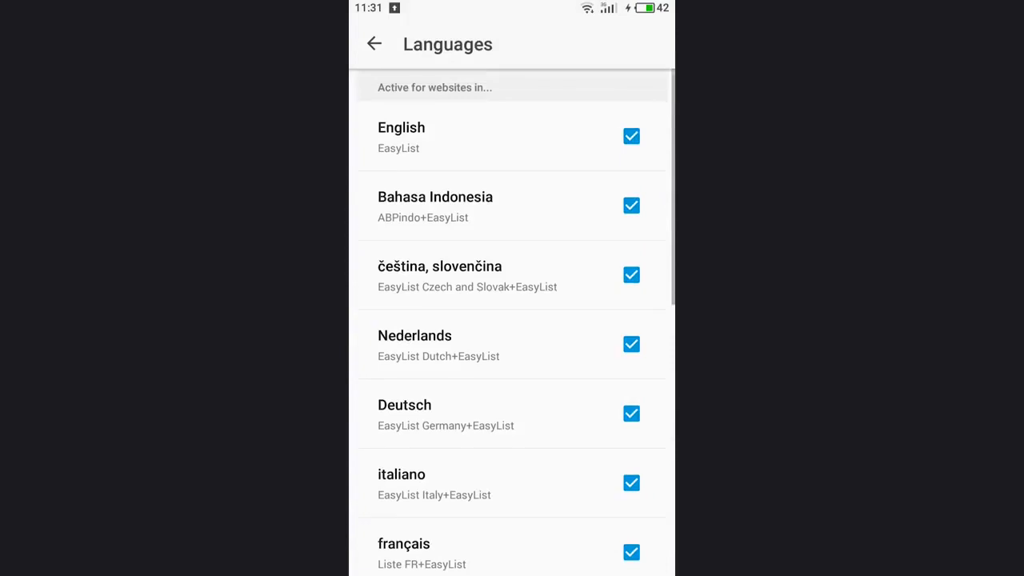
{"action": "left_click", "coordinate": [373, 44]}
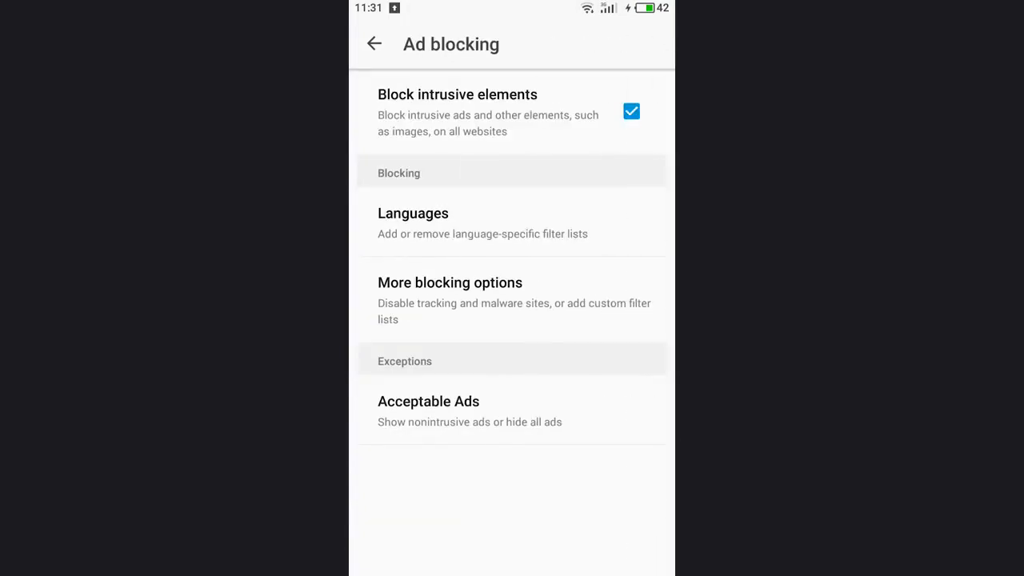
Uncheck 'Allow some nonintrusive advertising' in Acceptable Ads, then go to More blocking options.
{"action": "left_click", "coordinate": [428, 410]}
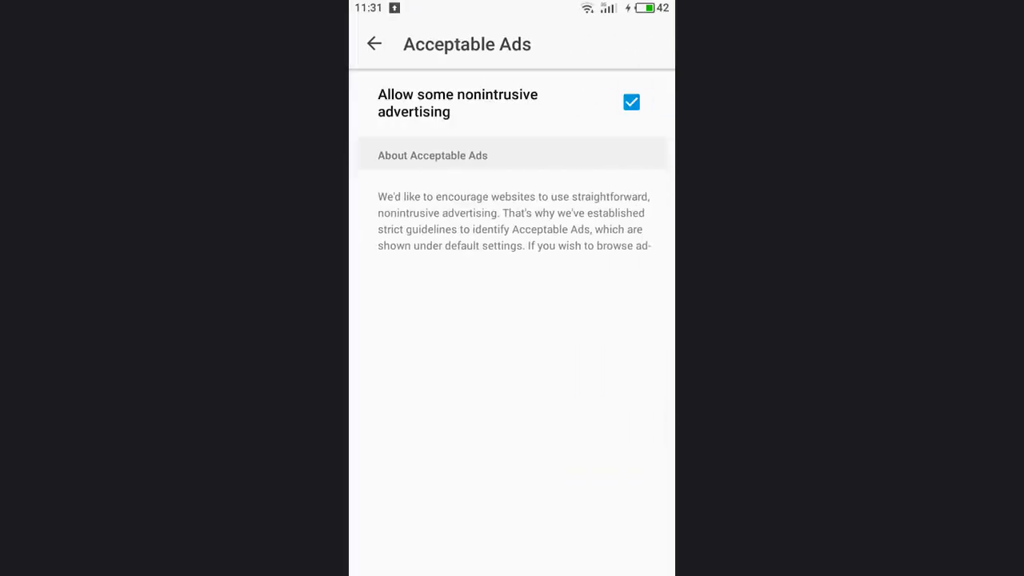
{"action": "left_click", "coordinate": [632, 102]}
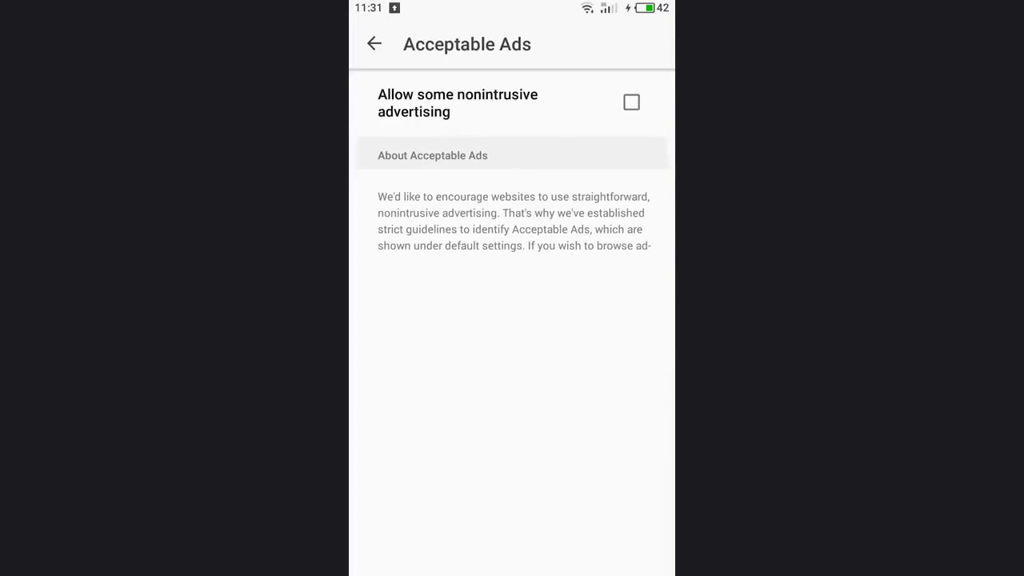
{"action": "left_click", "coordinate": [374, 44]}
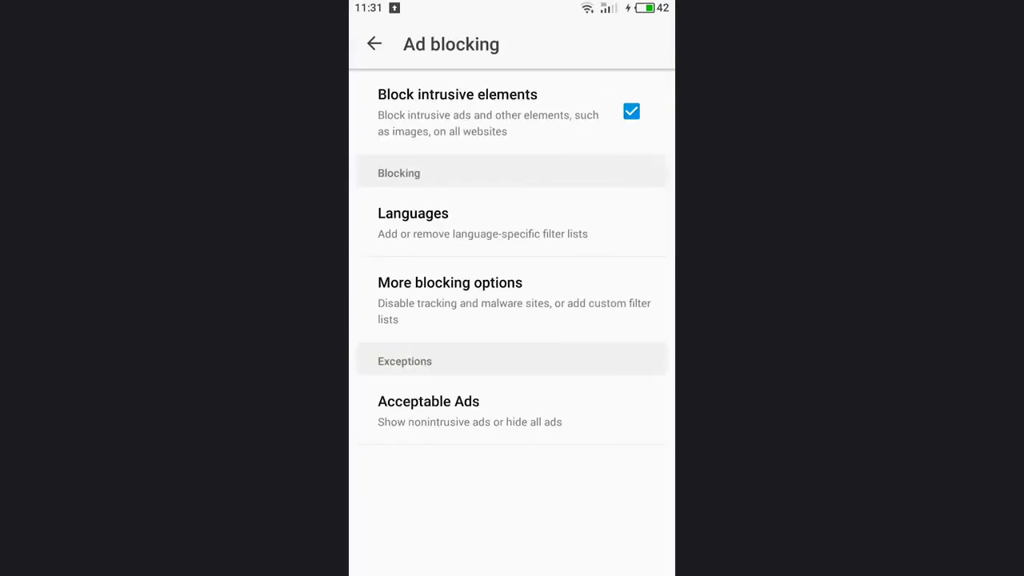
{"action": "left_click", "coordinate": [450, 282]}
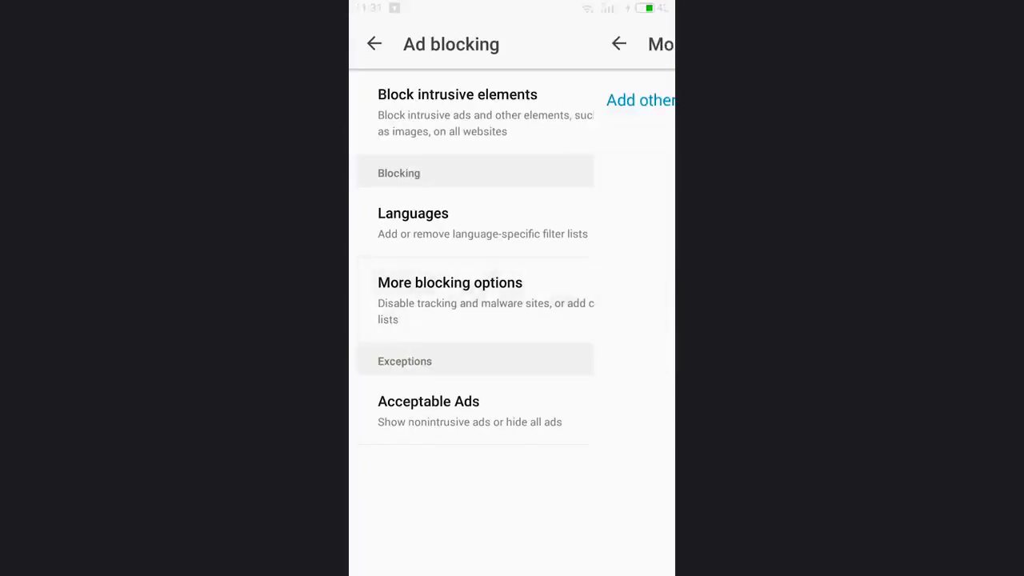
Check Disable tracking, malware domains, anti-ad blocking messages, and social media buttons.
{"action": "left_click", "coordinate": [450, 283]}
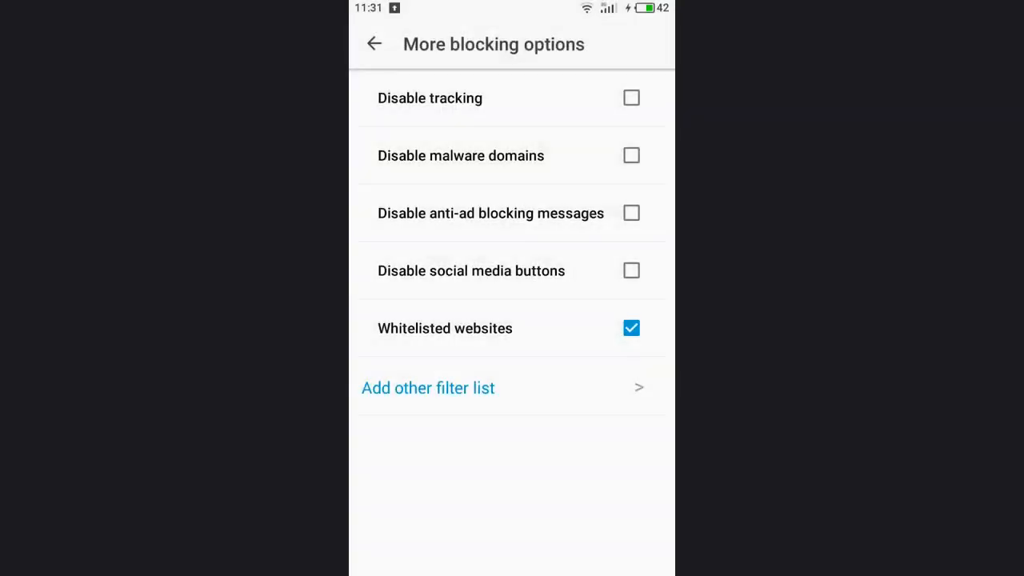
{"action": "left_click", "coordinate": [632, 97]}
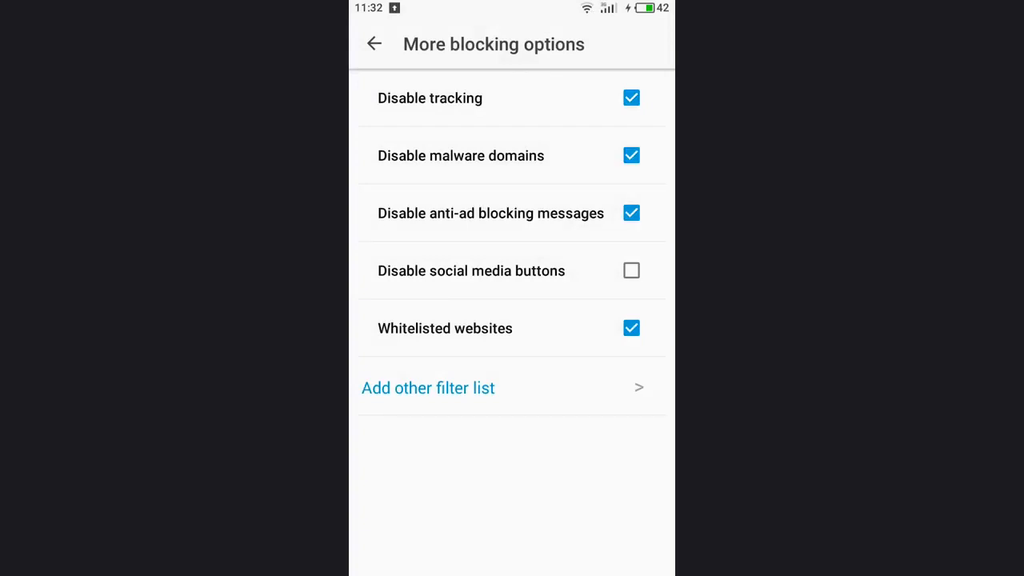
{"action": "left_click", "coordinate": [631, 271]}
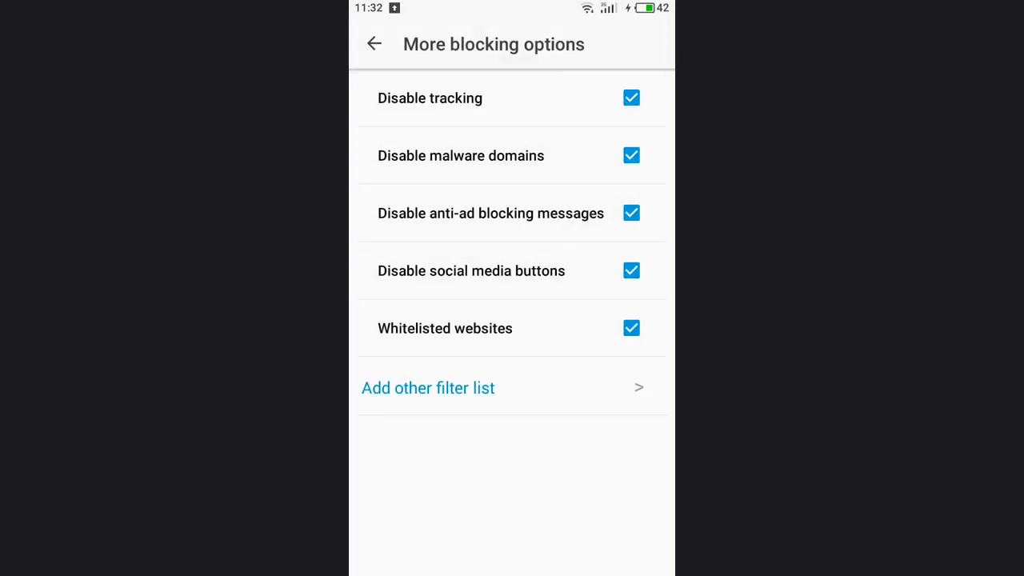